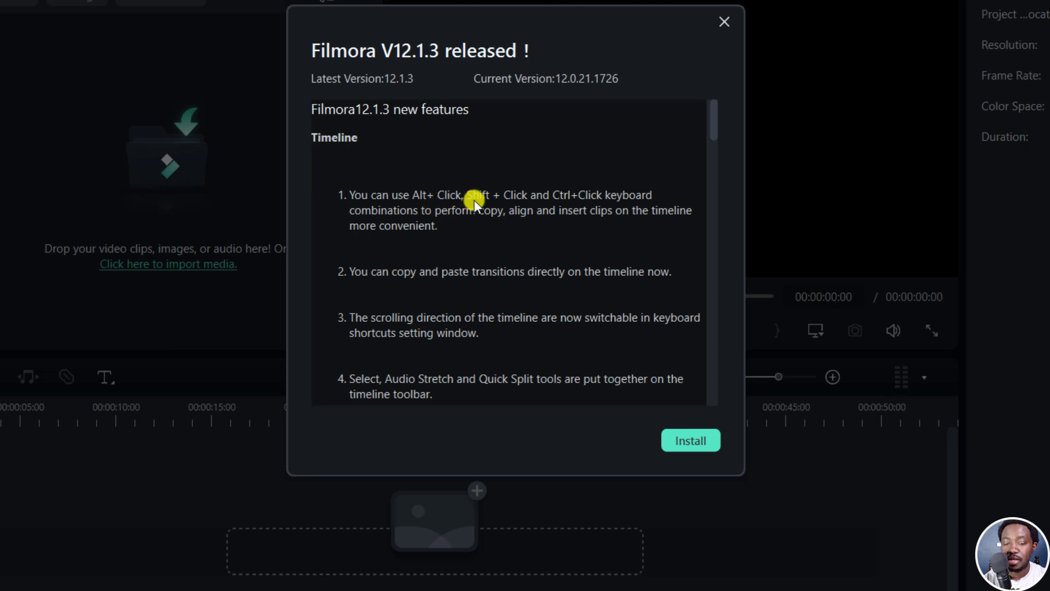
mouse_move(554, 204)
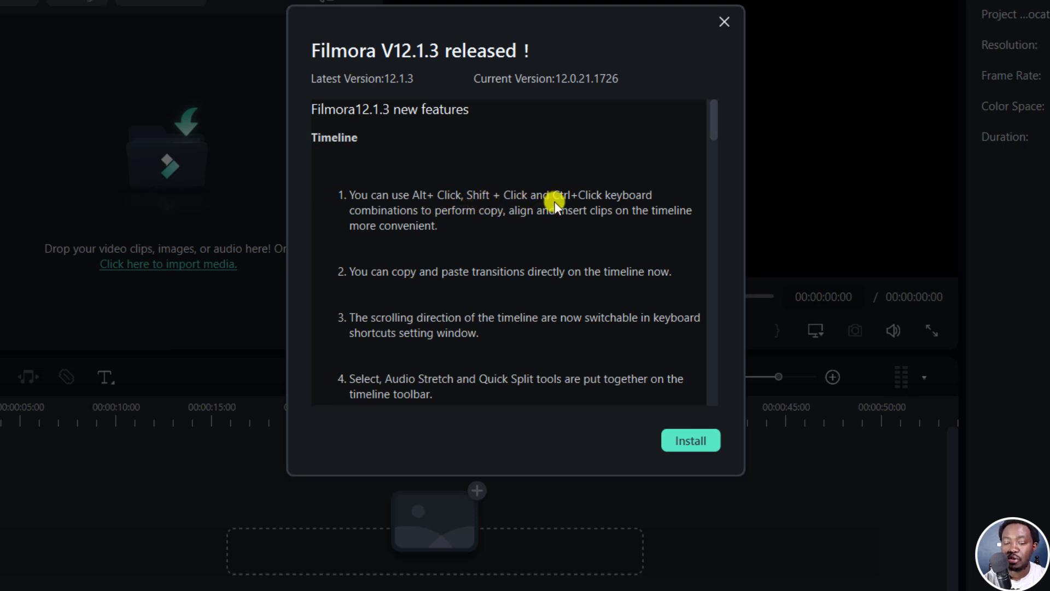
mouse_move(462, 224)
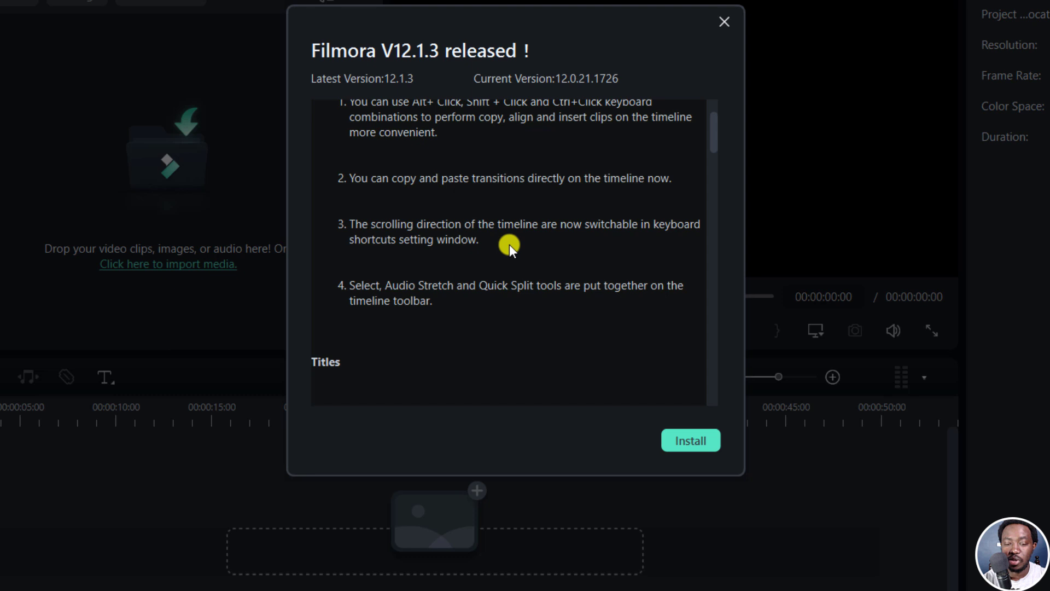
mouse_move(445, 234)
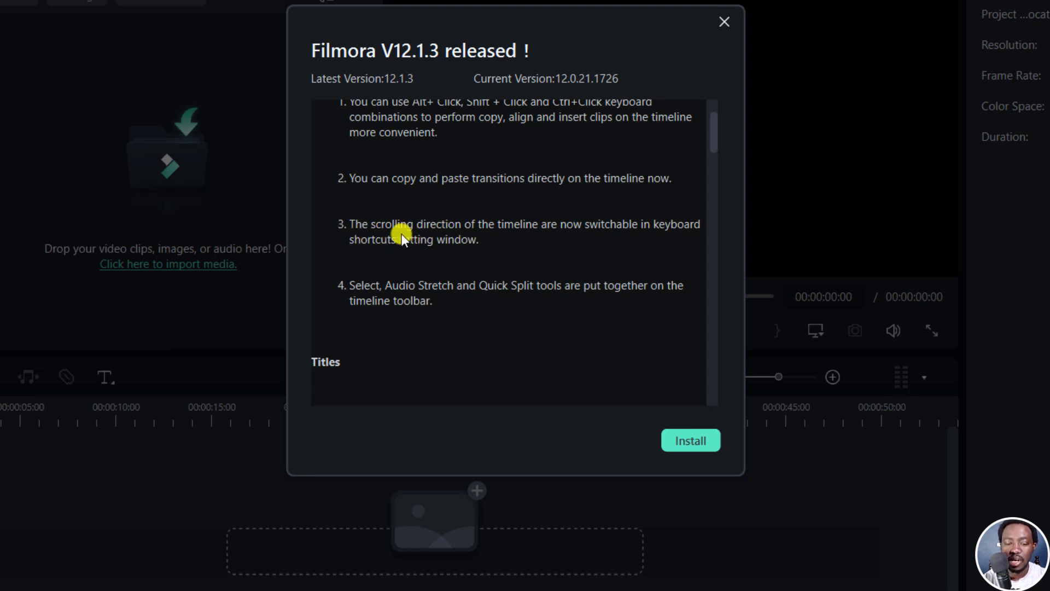
mouse_move(412, 294)
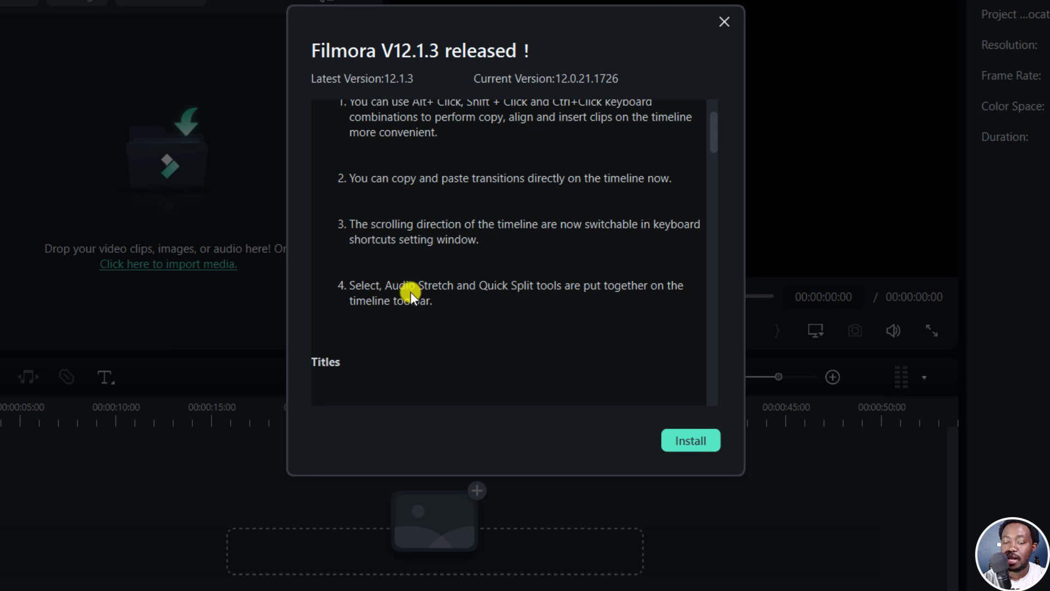
mouse_move(534, 302)
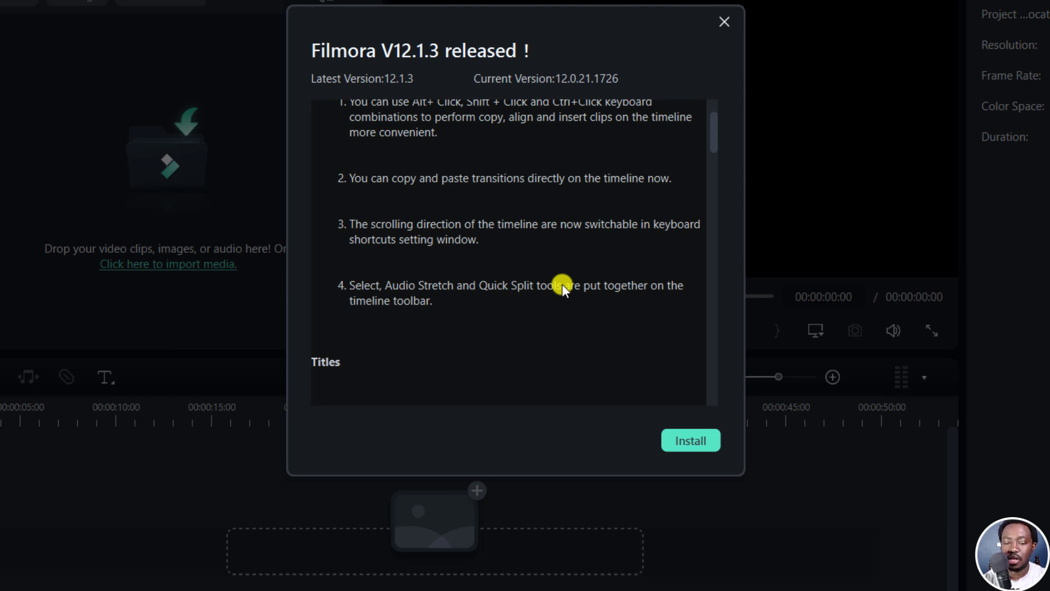
mouse_move(433, 223)
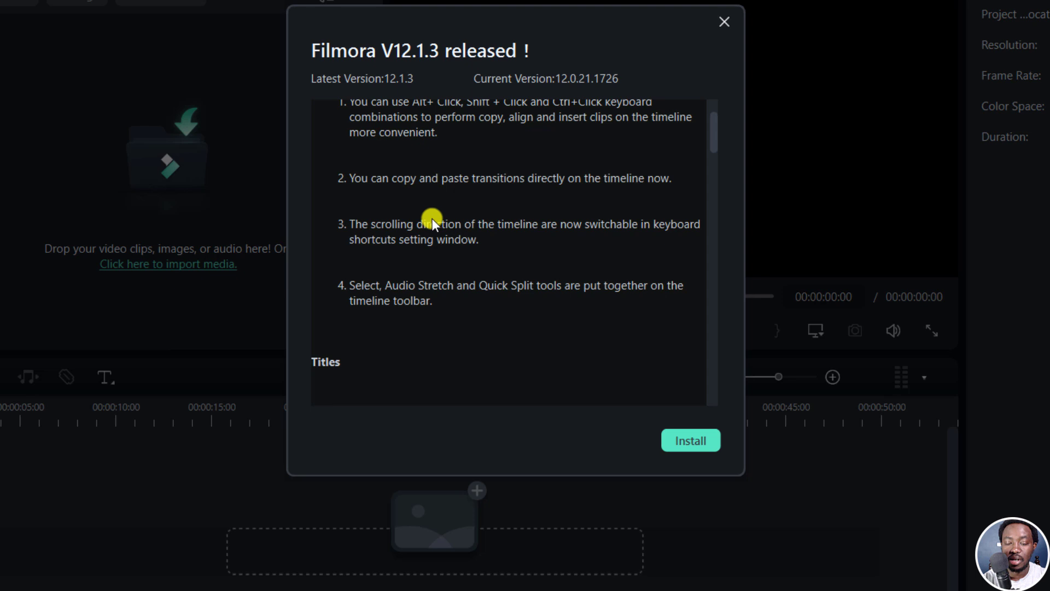
mouse_move(445, 306)
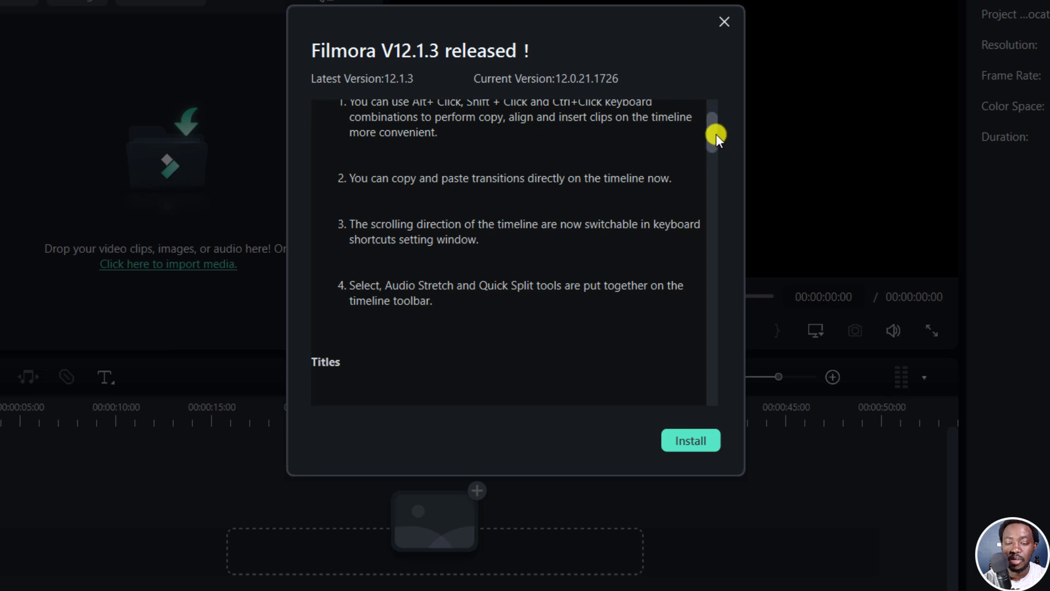
Step: Scroll through the V12.1.3 release notes and start installing the update
scroll("down", 3)
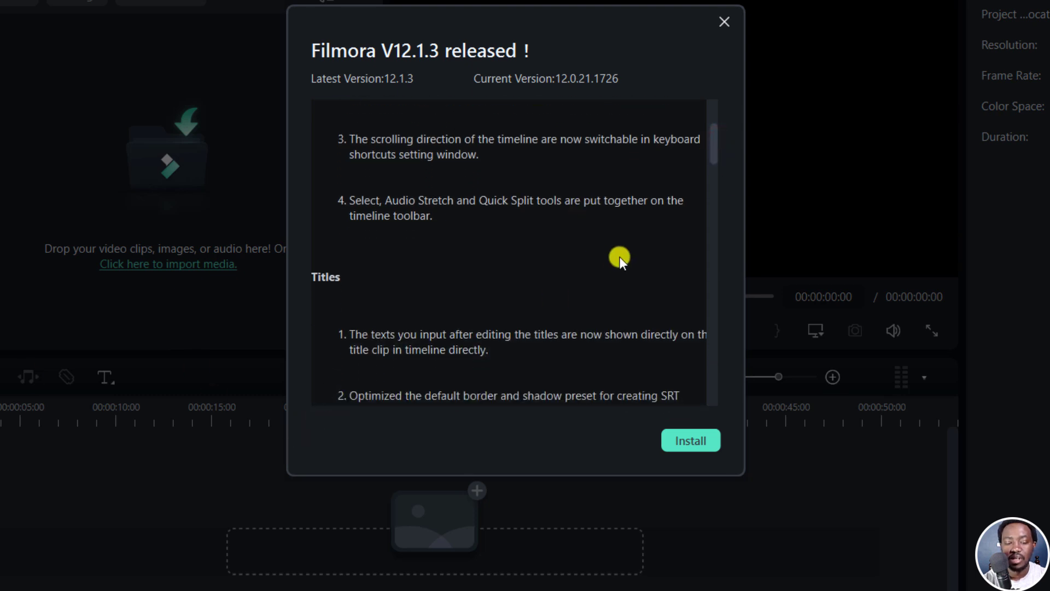
mouse_move(699, 189)
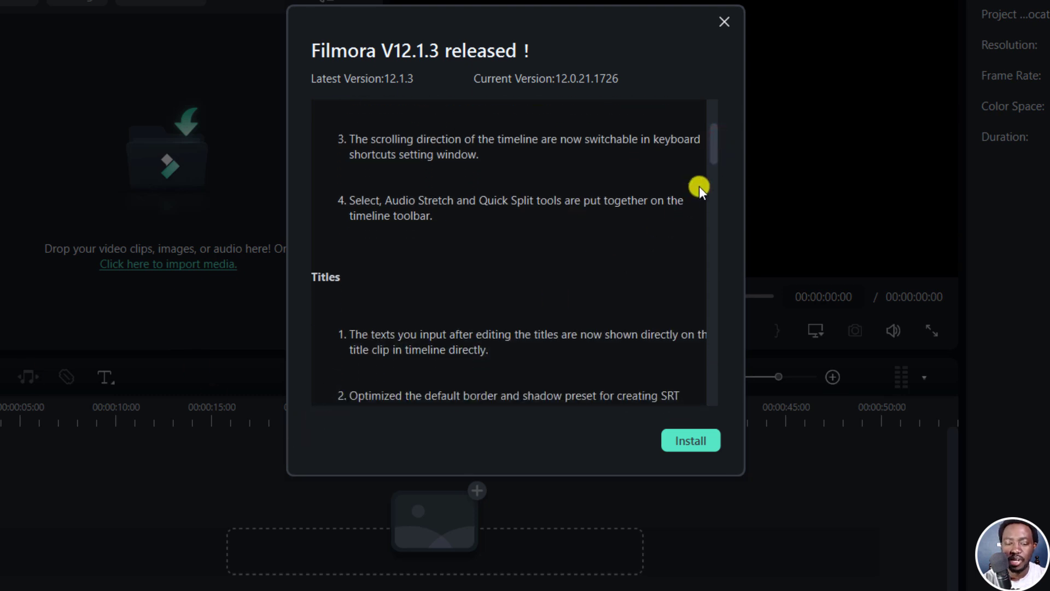
scroll("down", 3)
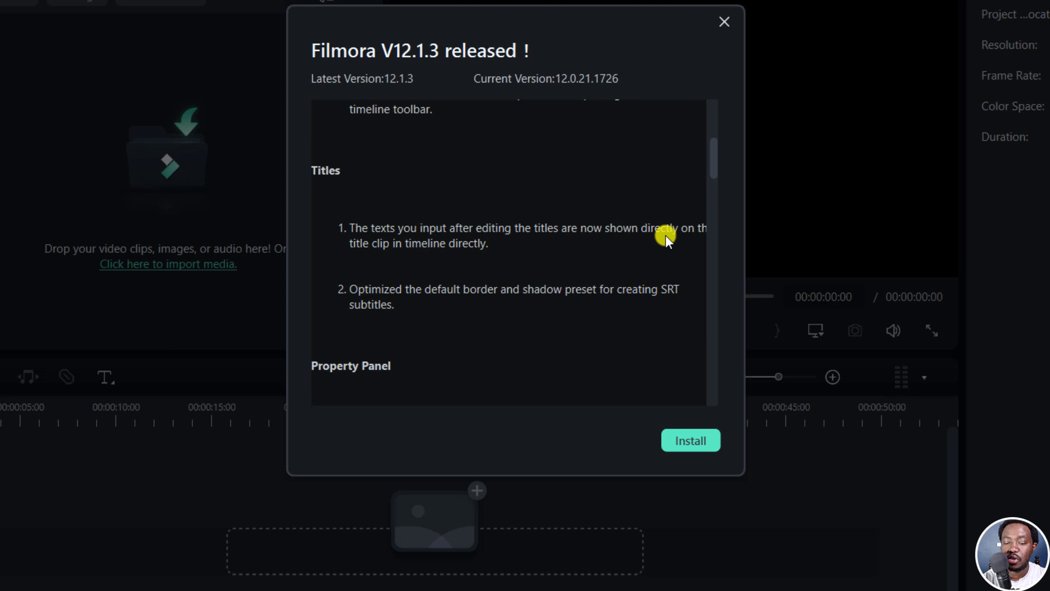
mouse_move(477, 265)
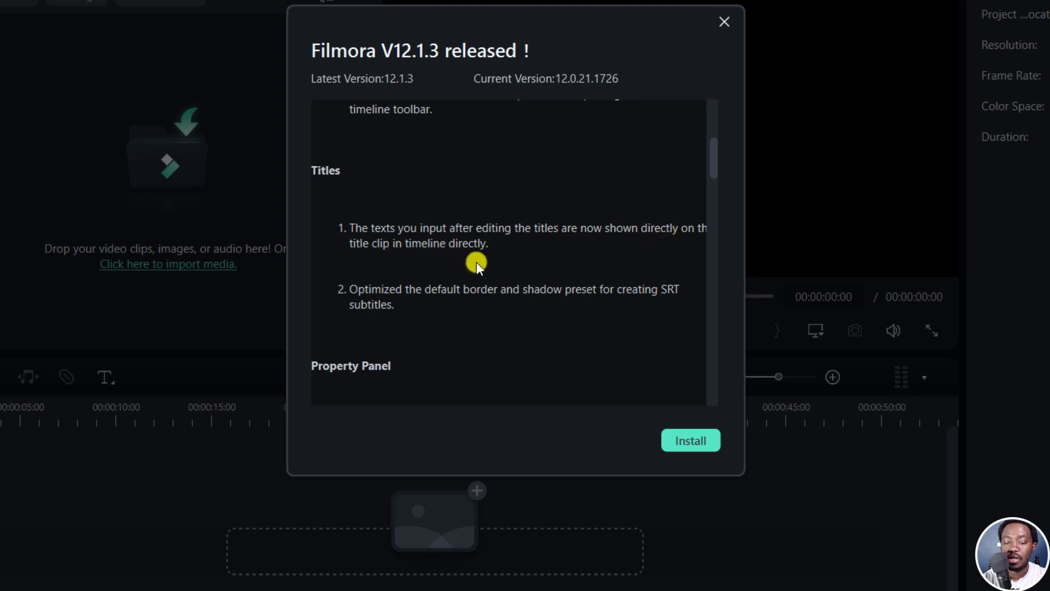
mouse_move(450, 298)
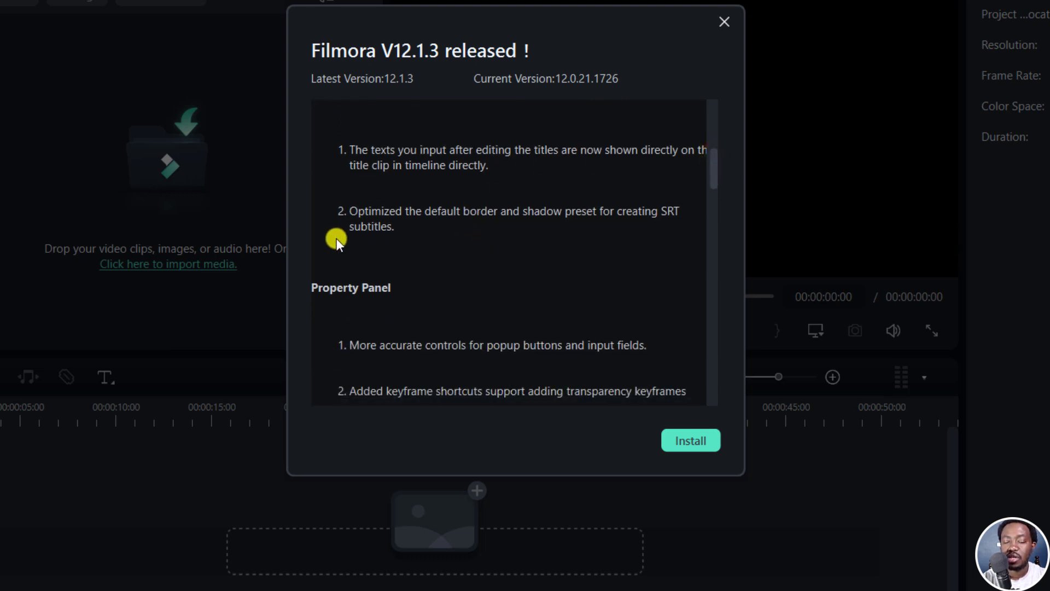
mouse_move(367, 252)
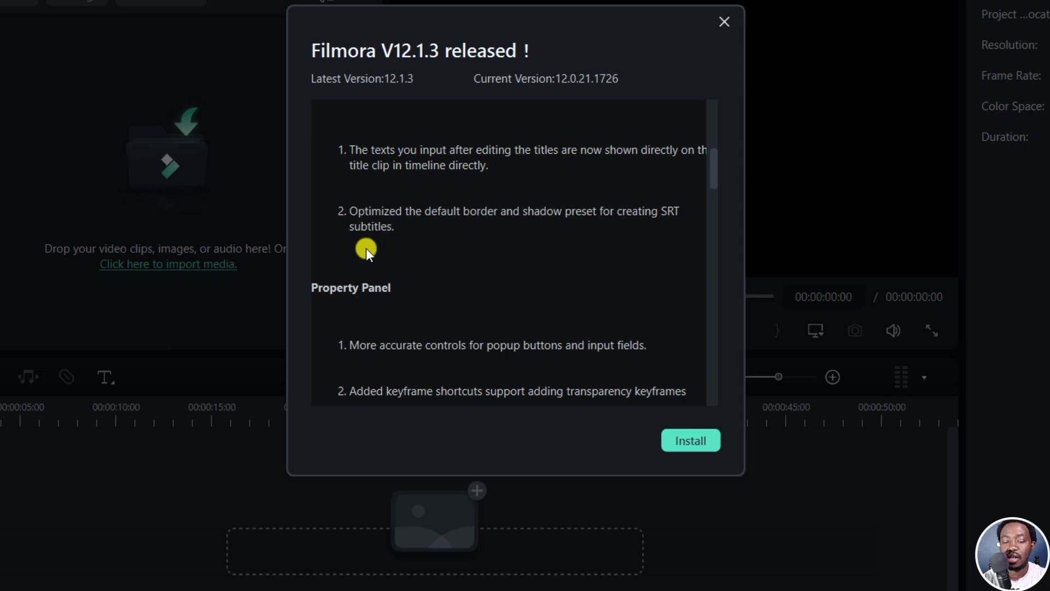
mouse_move(341, 318)
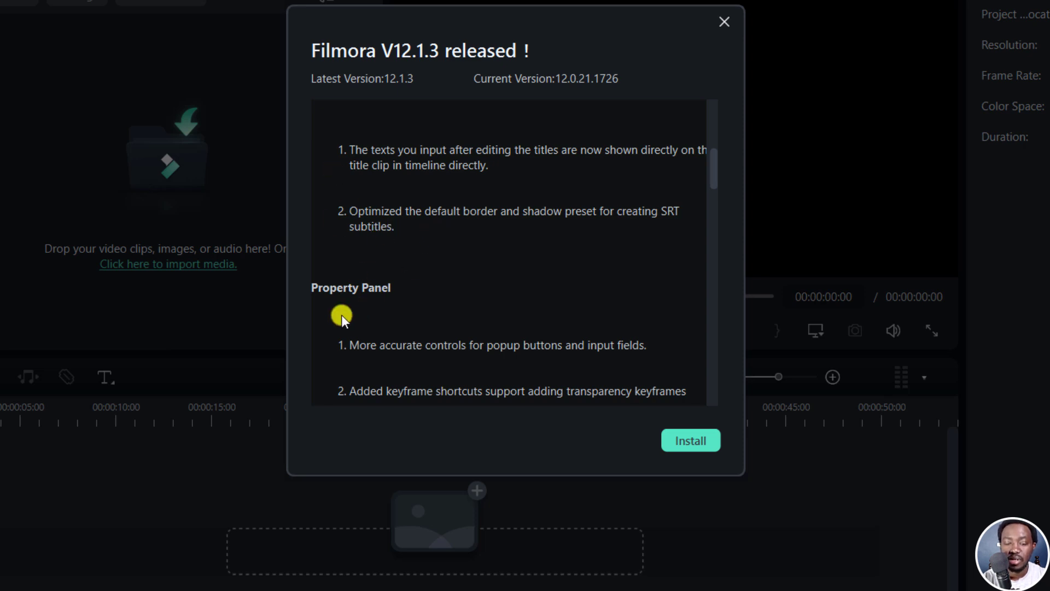
scroll("down", 3)
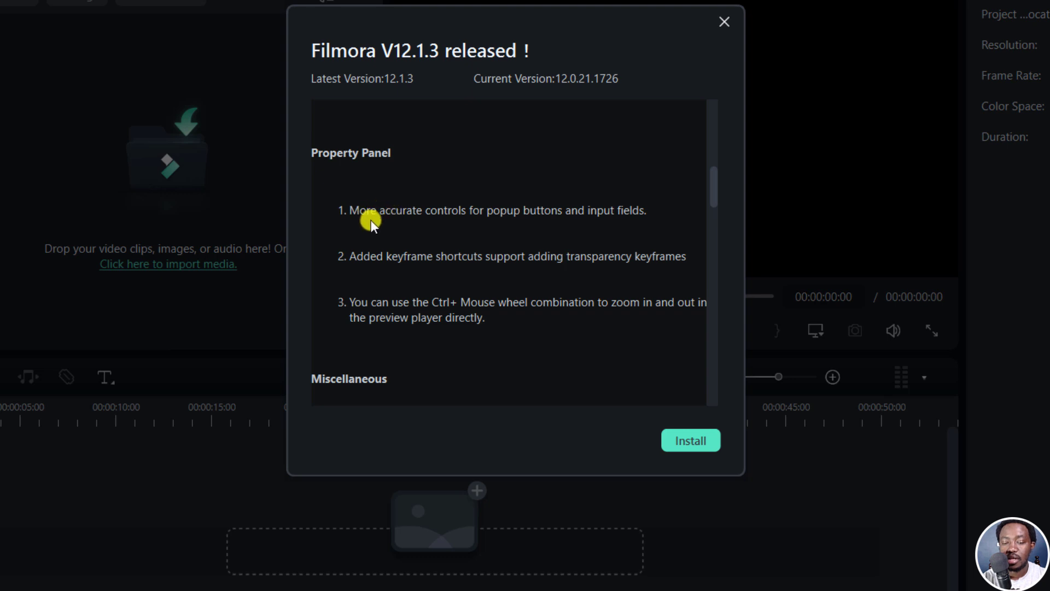
mouse_move(541, 225)
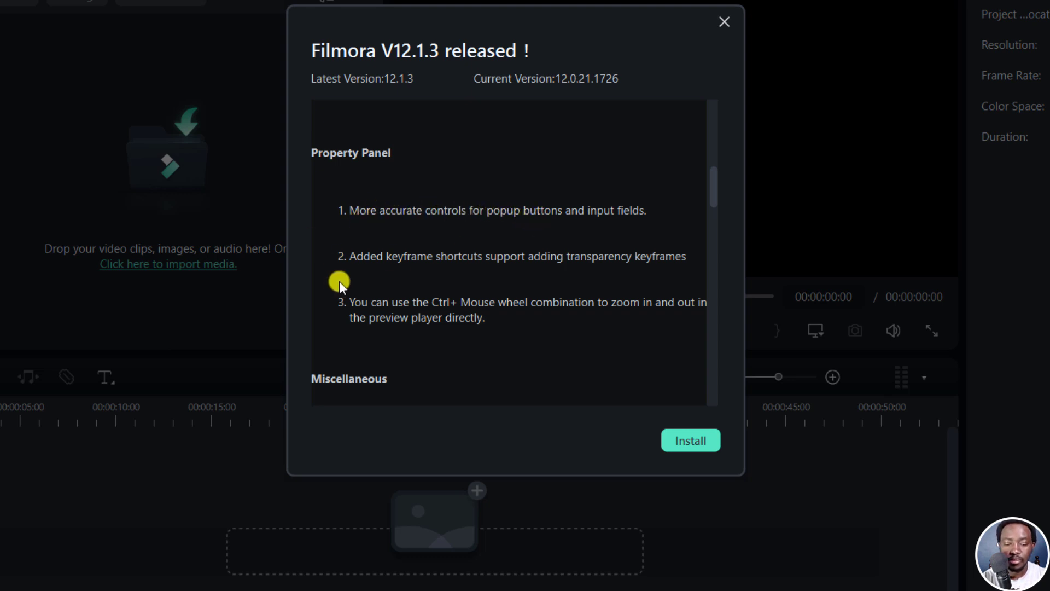
mouse_move(518, 268)
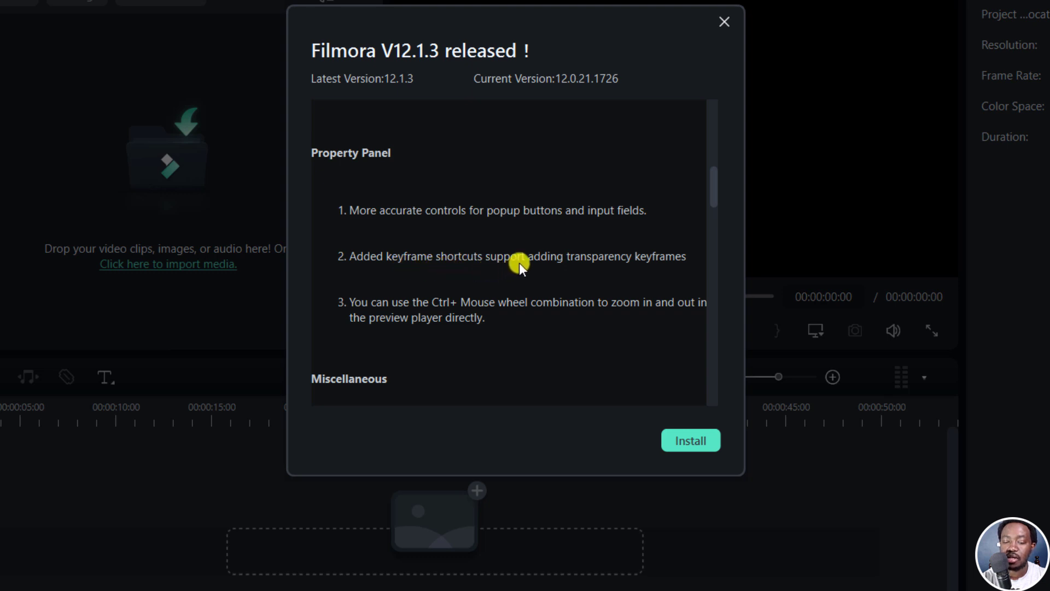
mouse_move(606, 268)
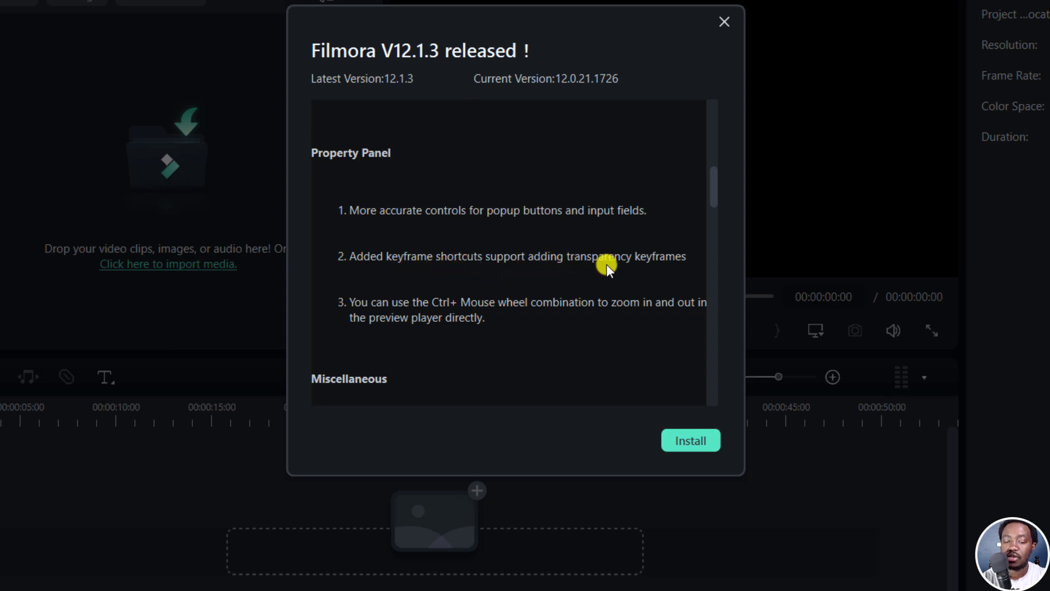
mouse_move(380, 320)
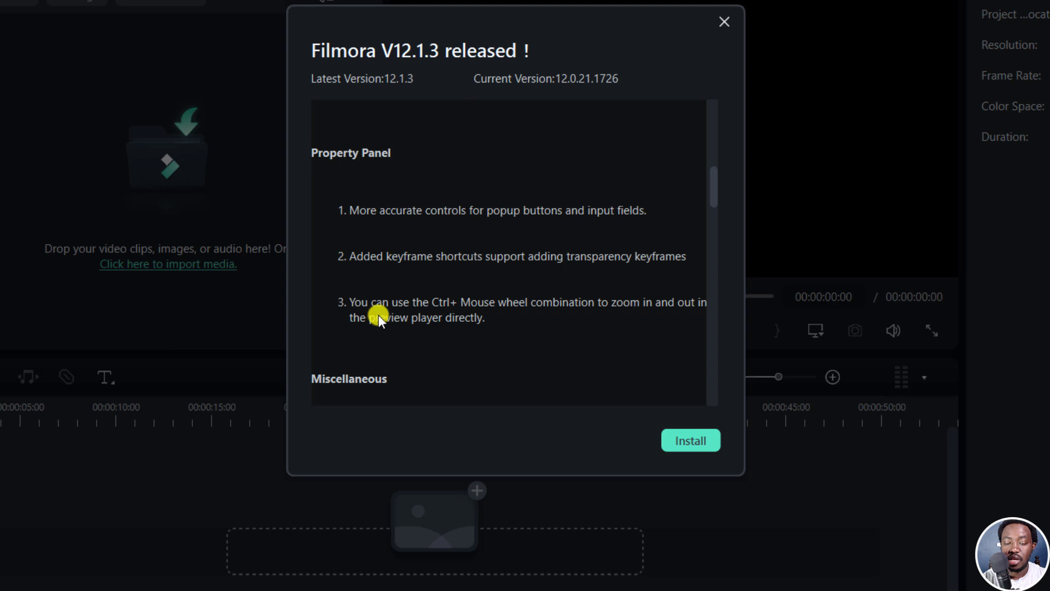
mouse_move(521, 318)
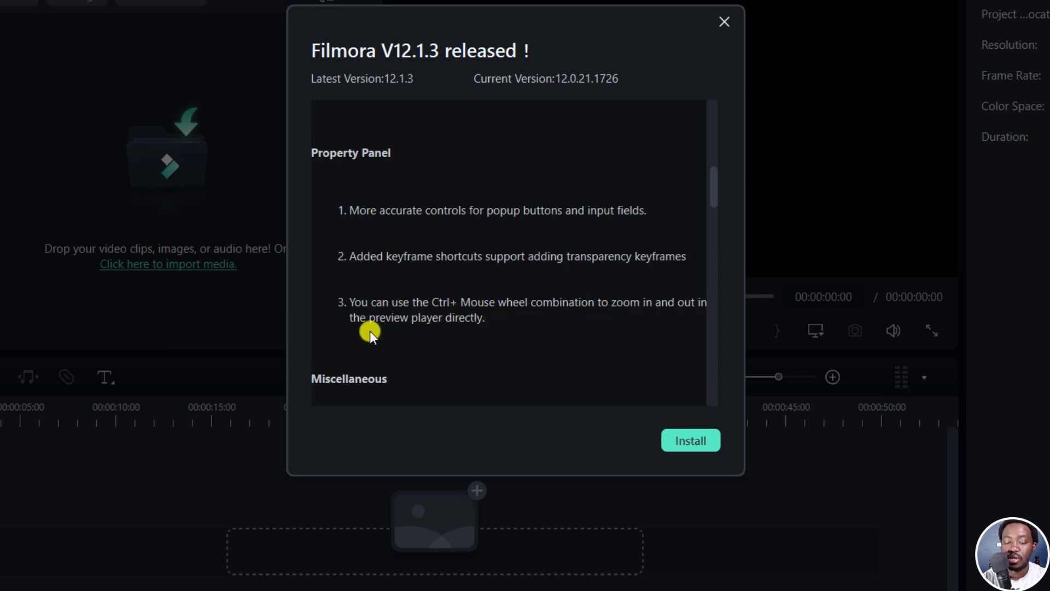
mouse_move(610, 230)
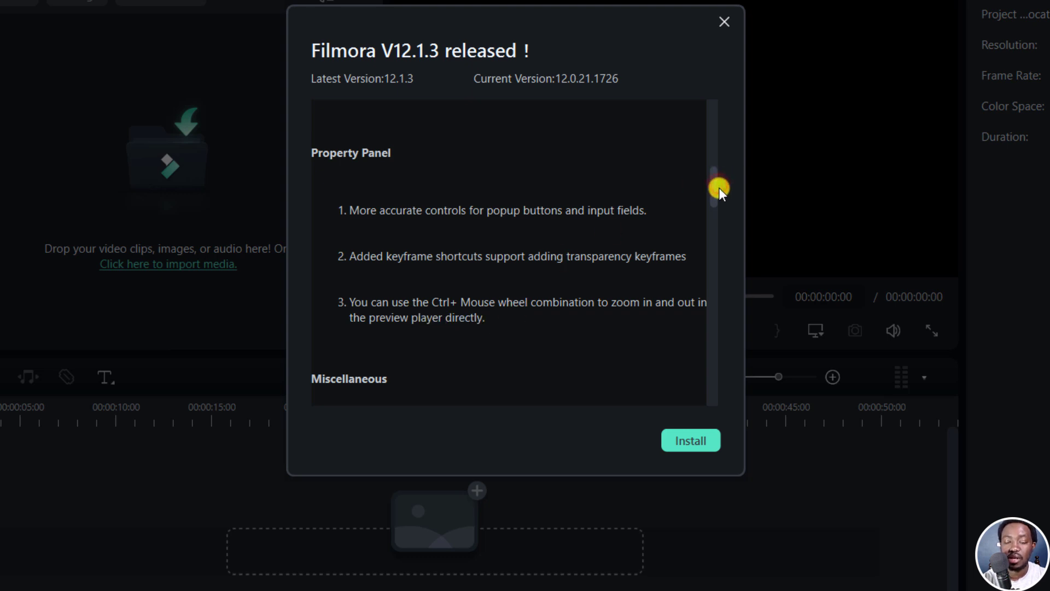
left_click_drag(717, 187, 717, 215)
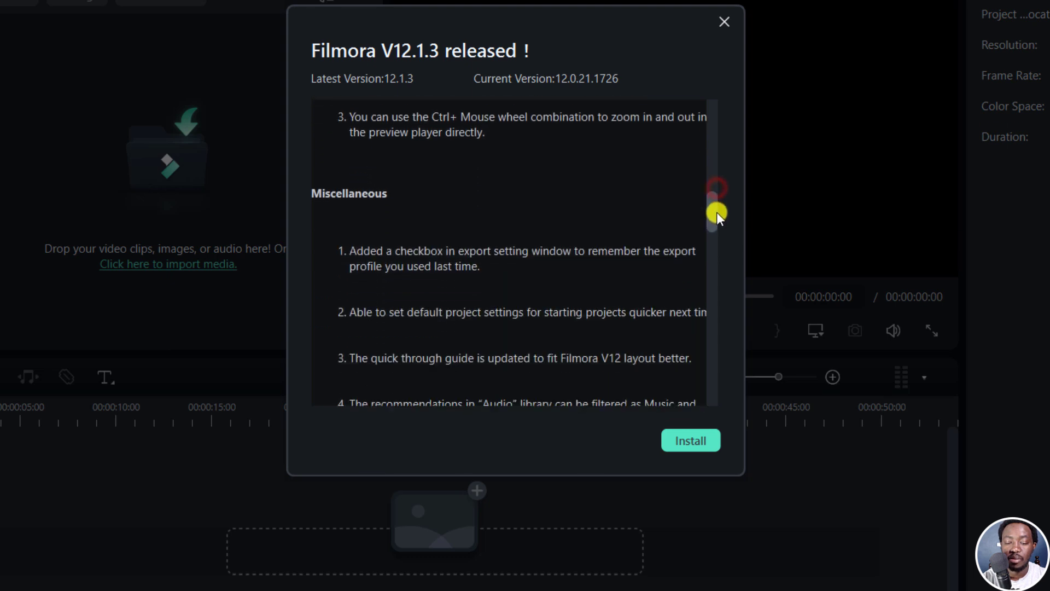
scroll("down", 3)
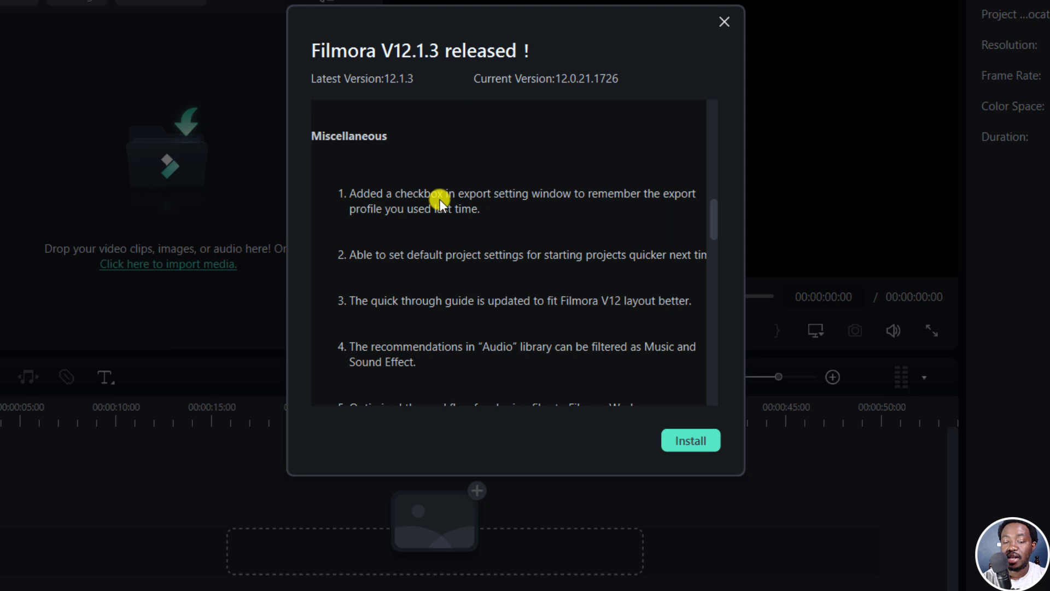
mouse_move(659, 204)
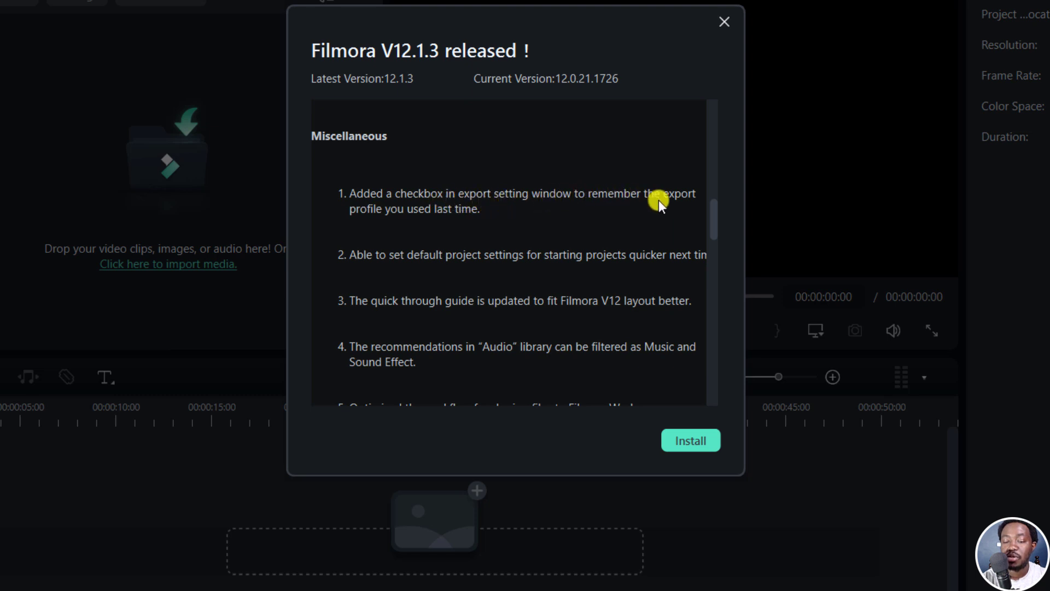
mouse_move(416, 168)
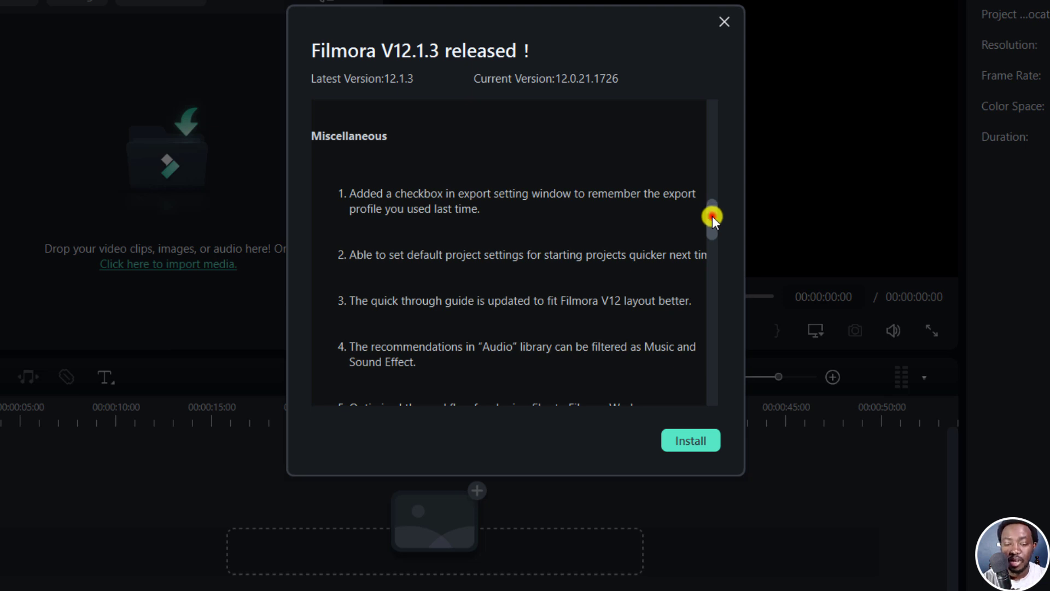
scroll("down", 3)
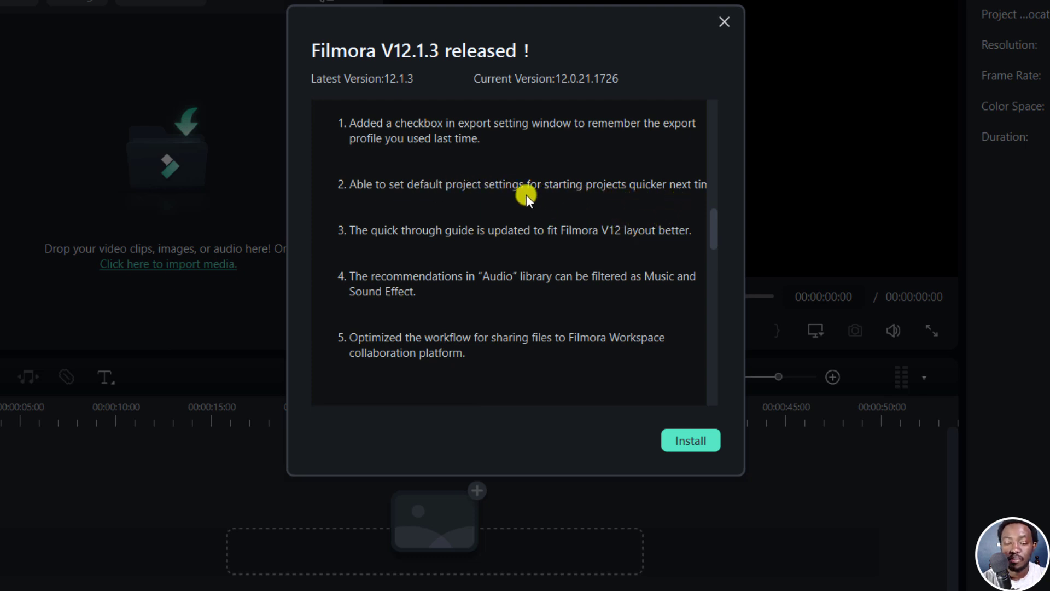
mouse_move(355, 240)
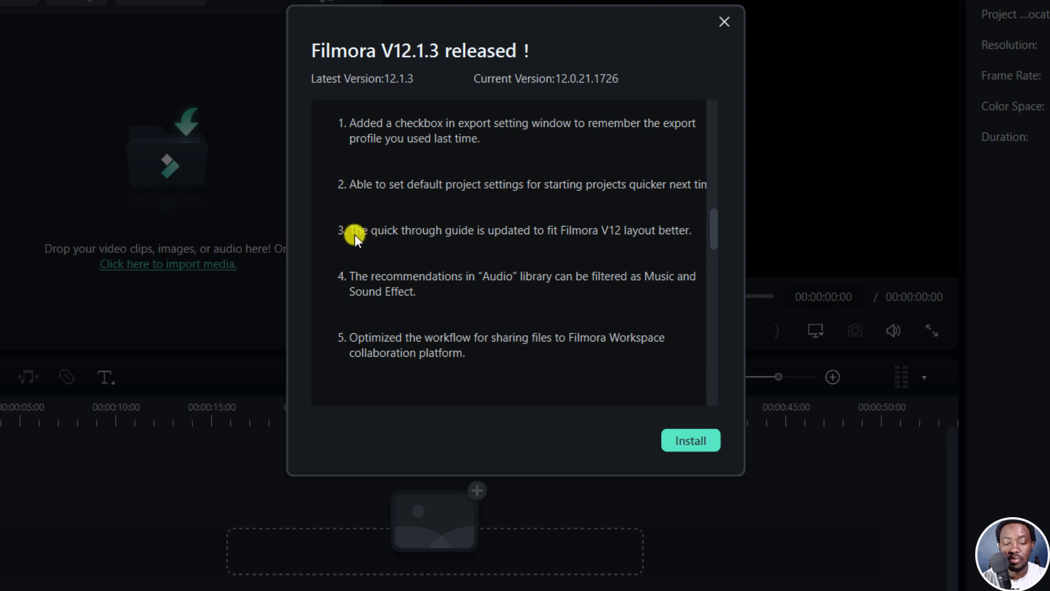
mouse_move(448, 246)
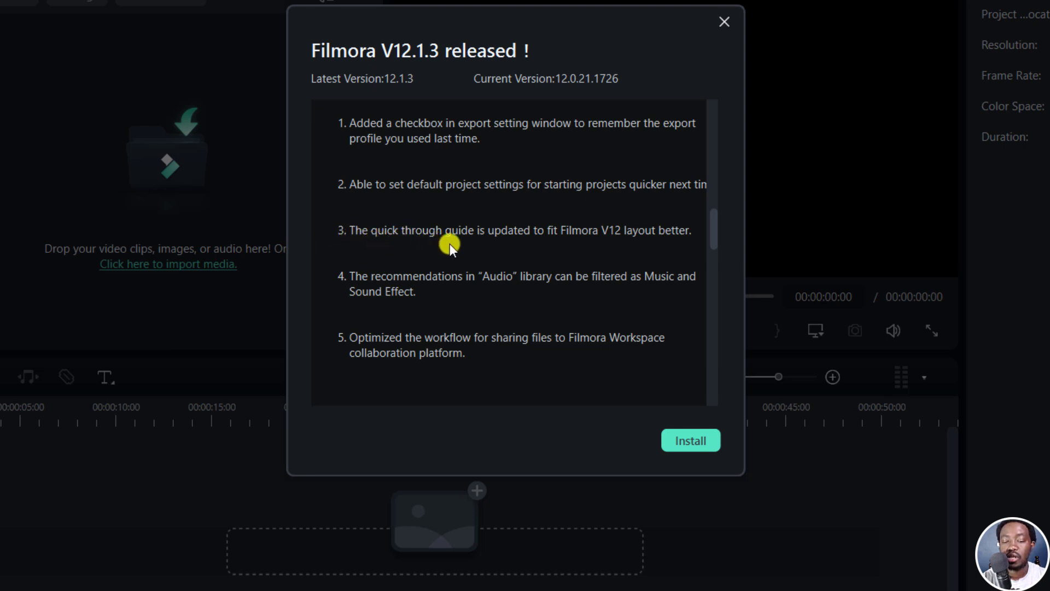
mouse_move(580, 241)
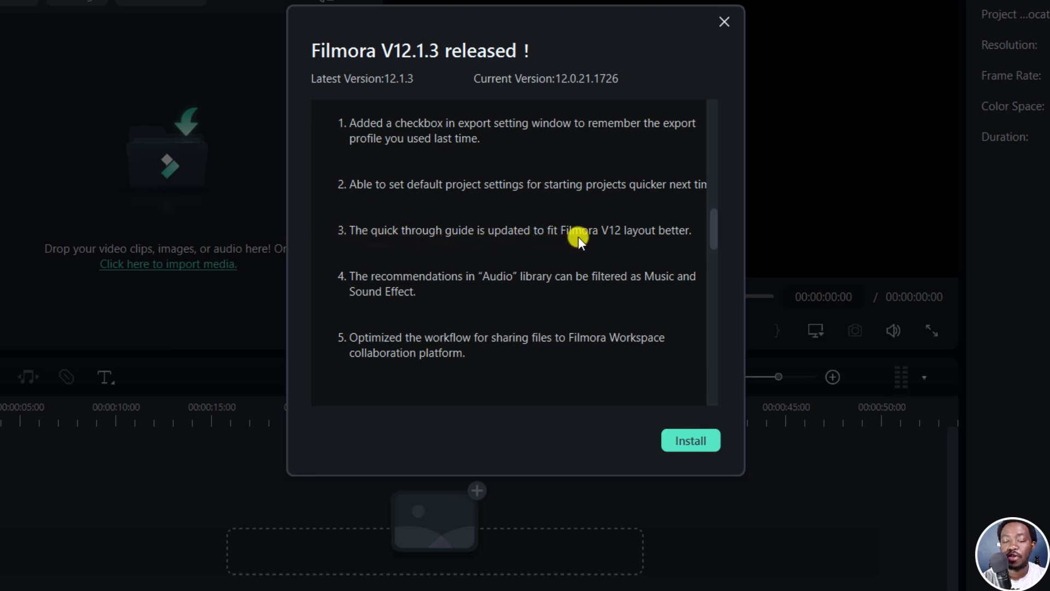
mouse_move(422, 312)
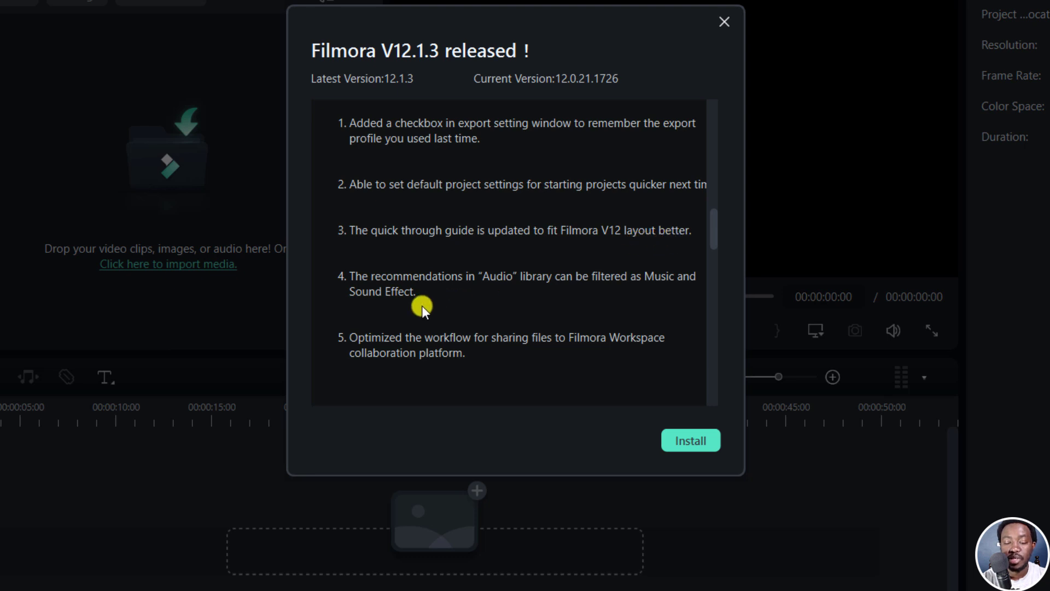
mouse_move(515, 288)
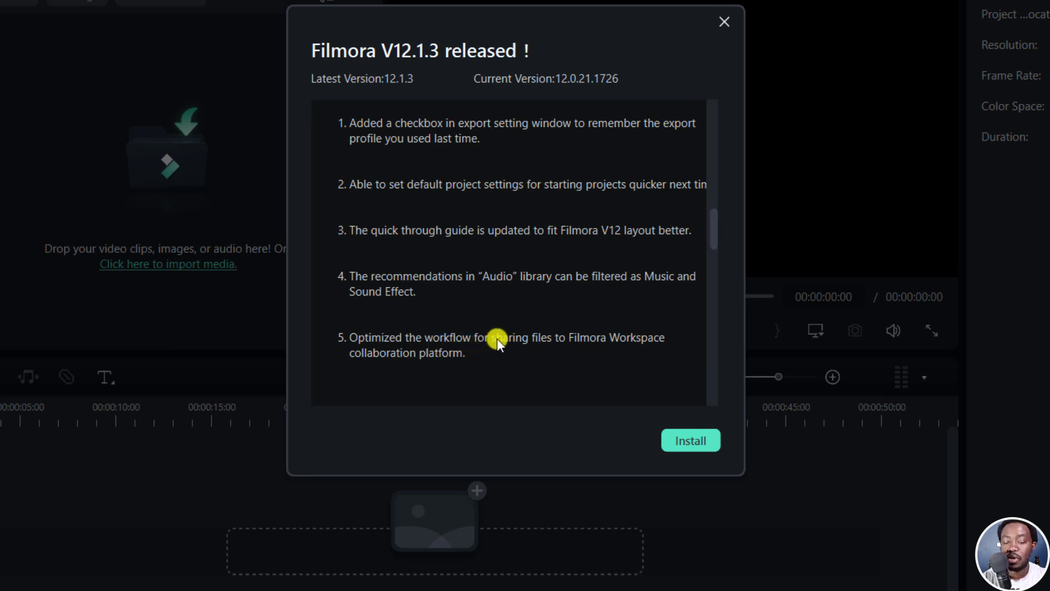
mouse_move(634, 348)
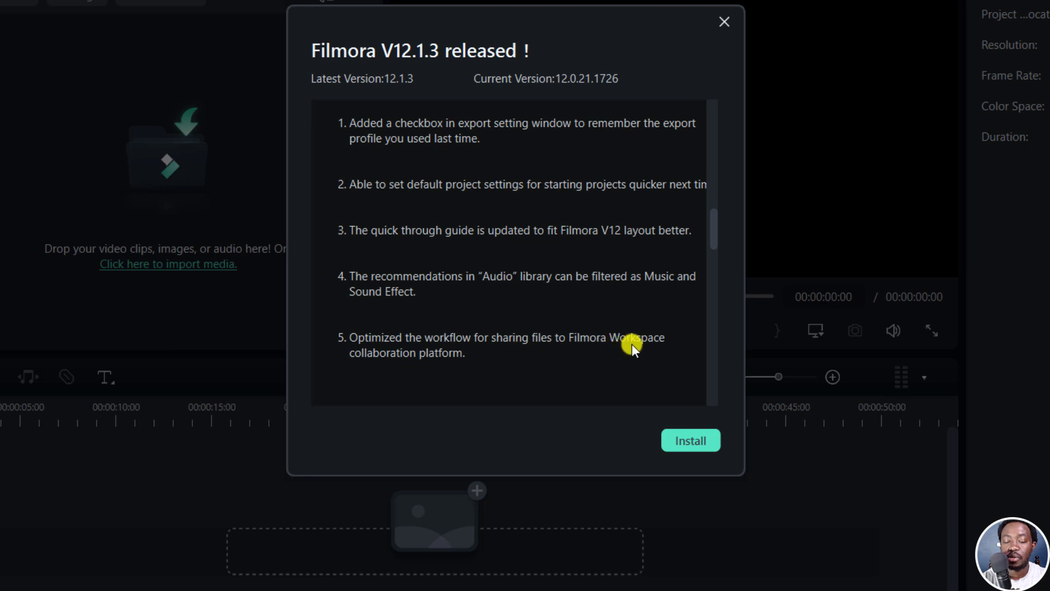
scroll("down", 3)
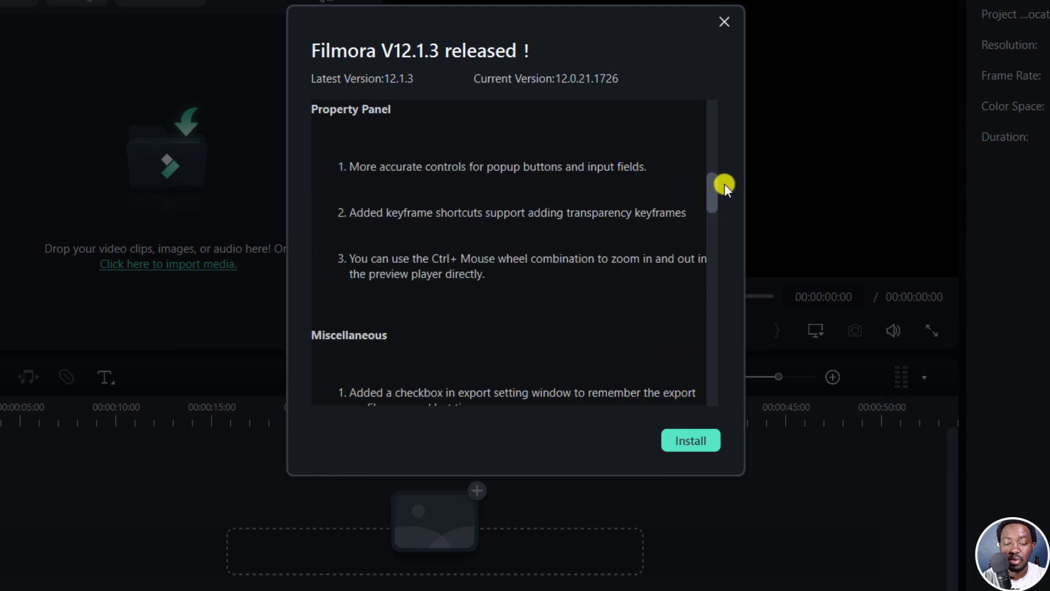
left_click_drag(722, 190, 722, 94)
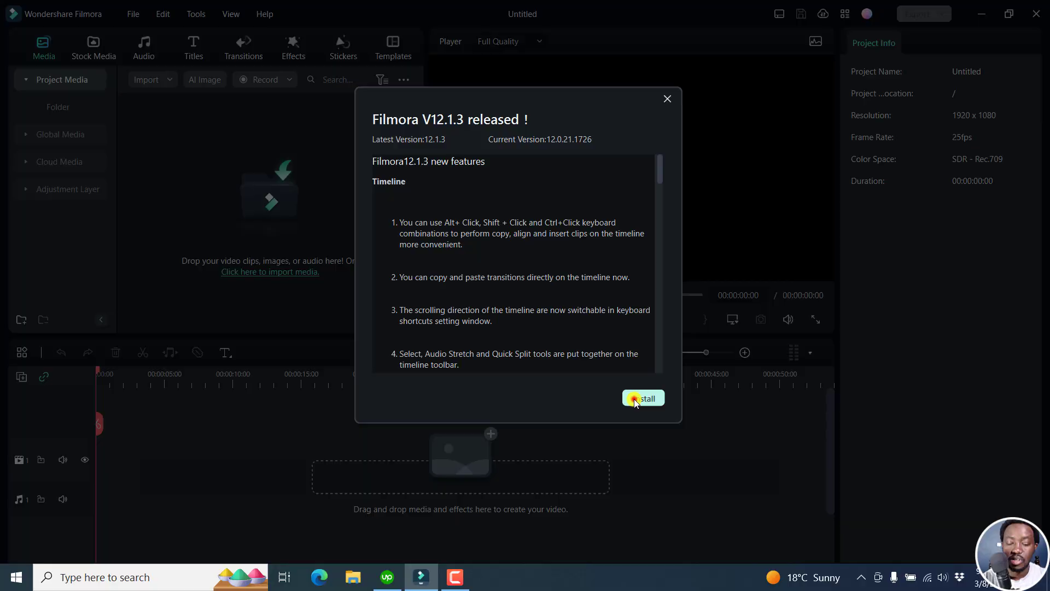
left_click(642, 398)
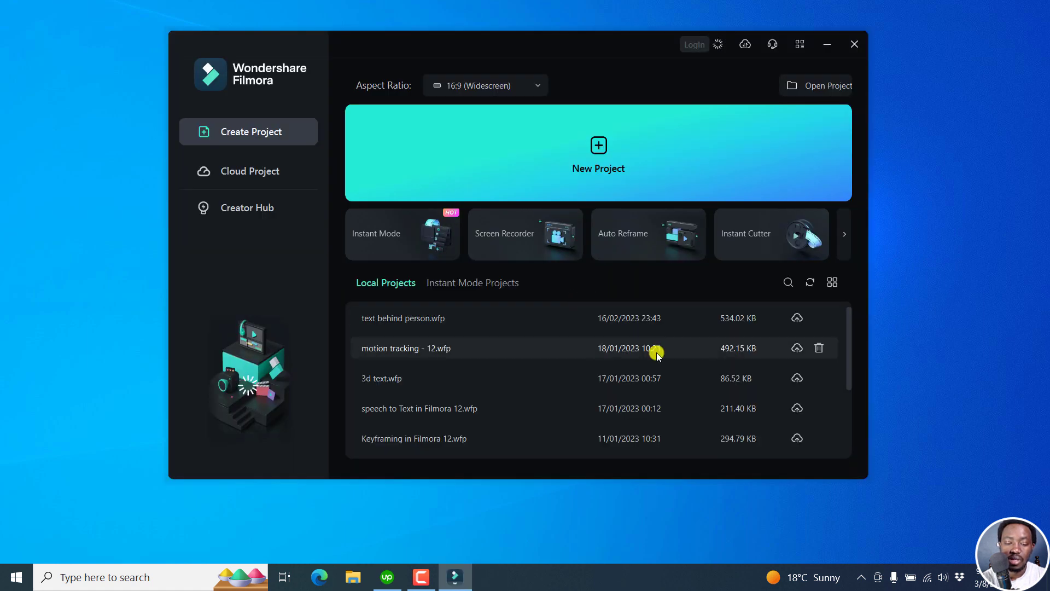
Step: Start a new project and hide the Project Info panel from the editor layout
left_click(854, 44)
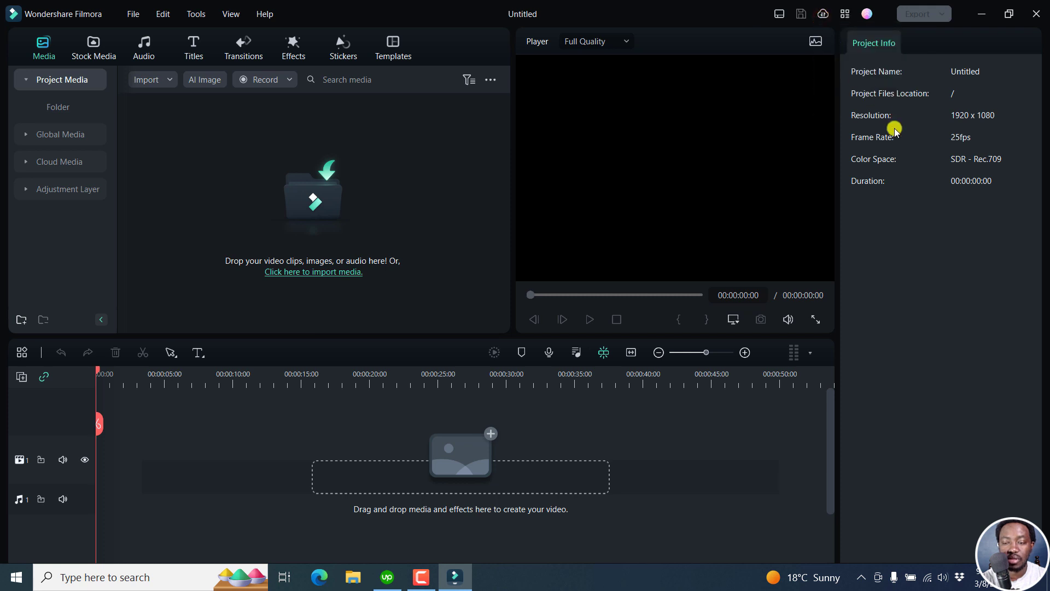
left_click(844, 13)
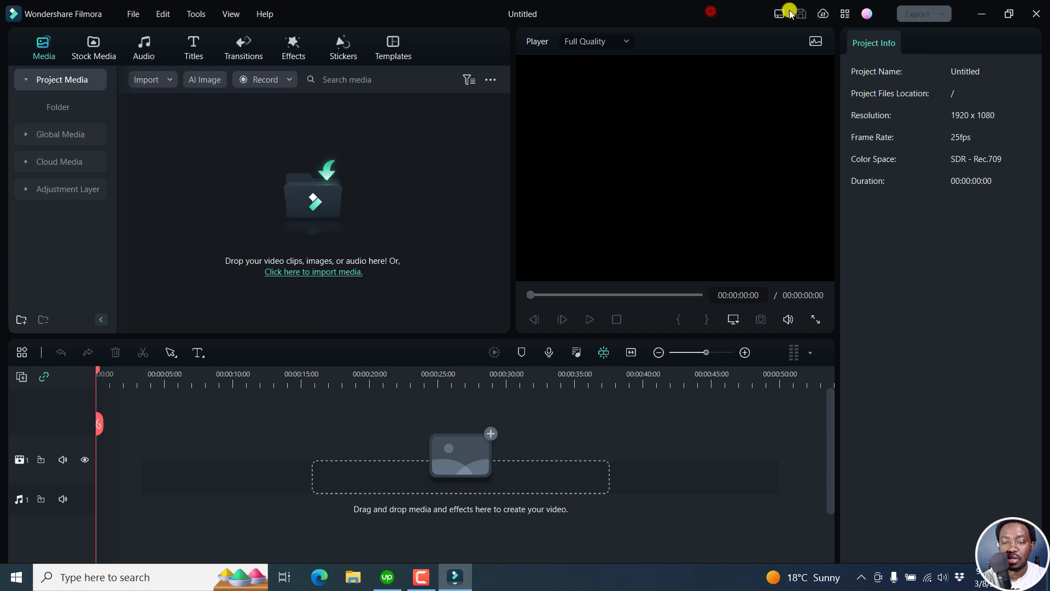
left_click(778, 13)
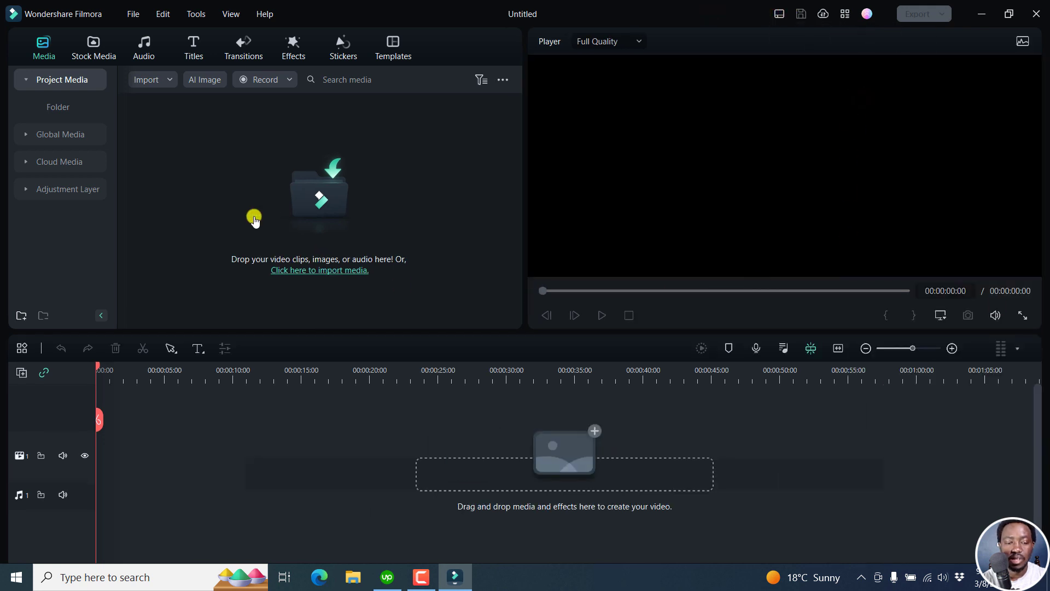
left_click(92, 47)
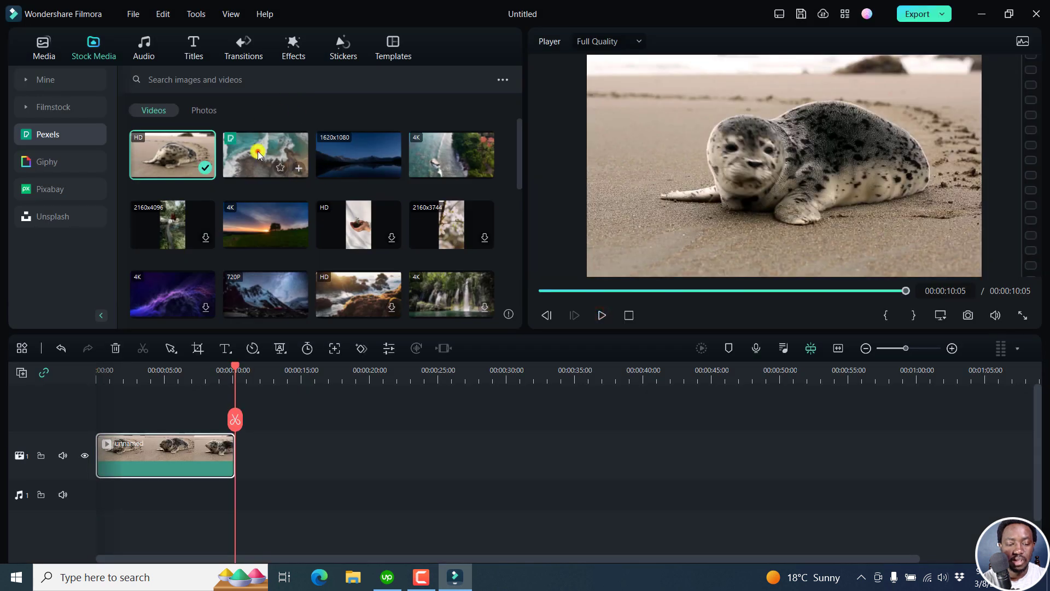
Step: Add the aerial waves clip and place a Fade transition between the seal and waves clips
left_click(263, 154)
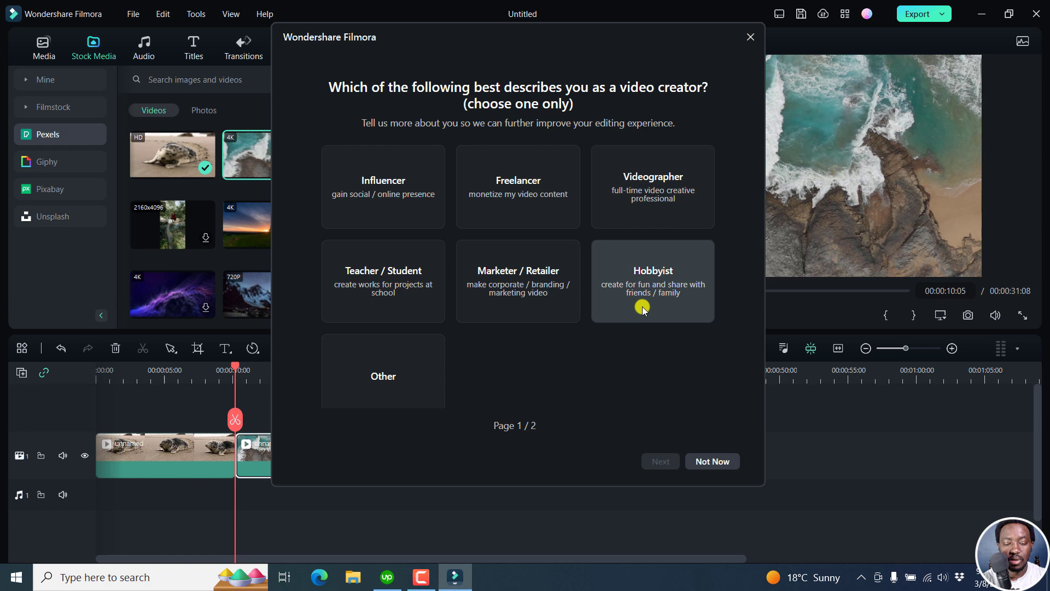
mouse_move(748, 49)
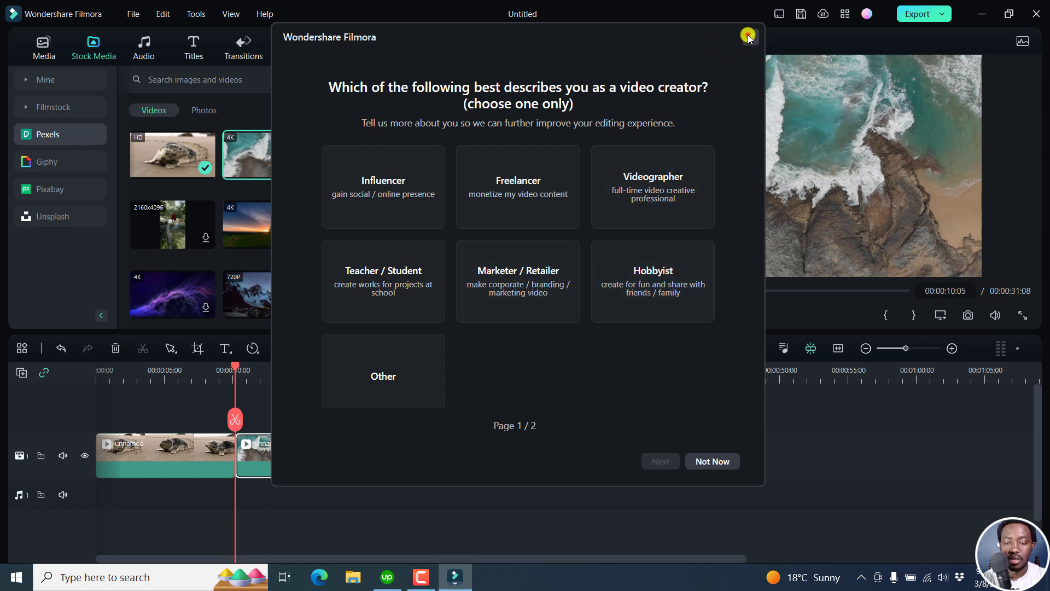
left_click(747, 35)
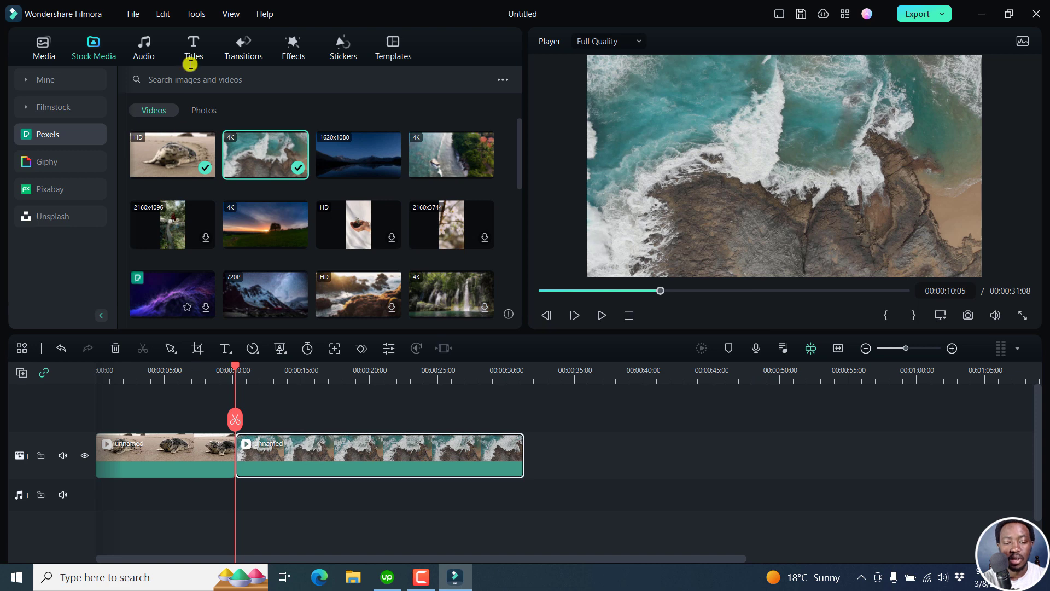
left_click(243, 48)
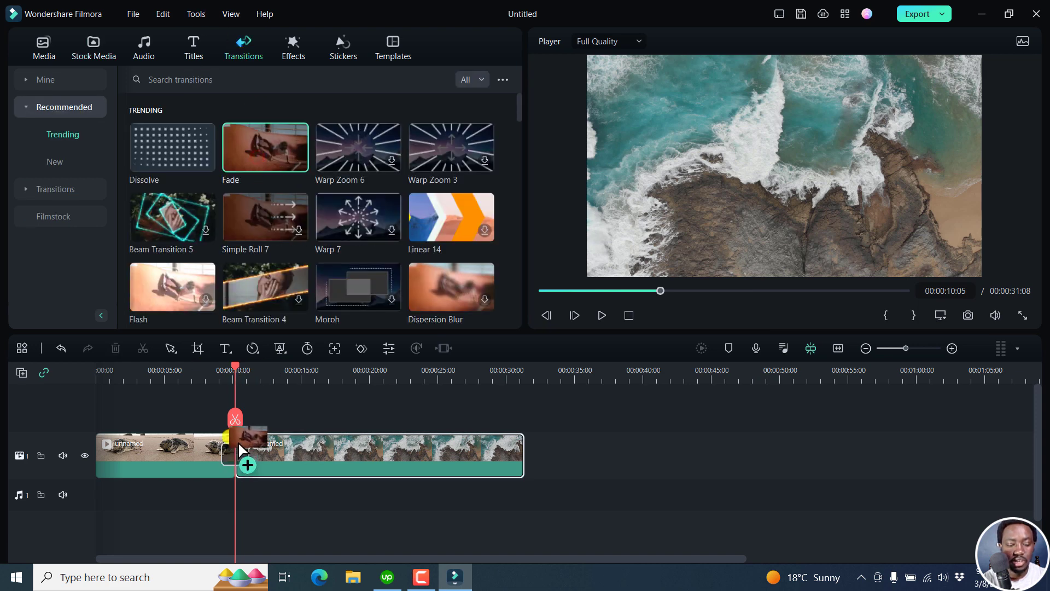
left_click_drag(265, 147, 236, 454)
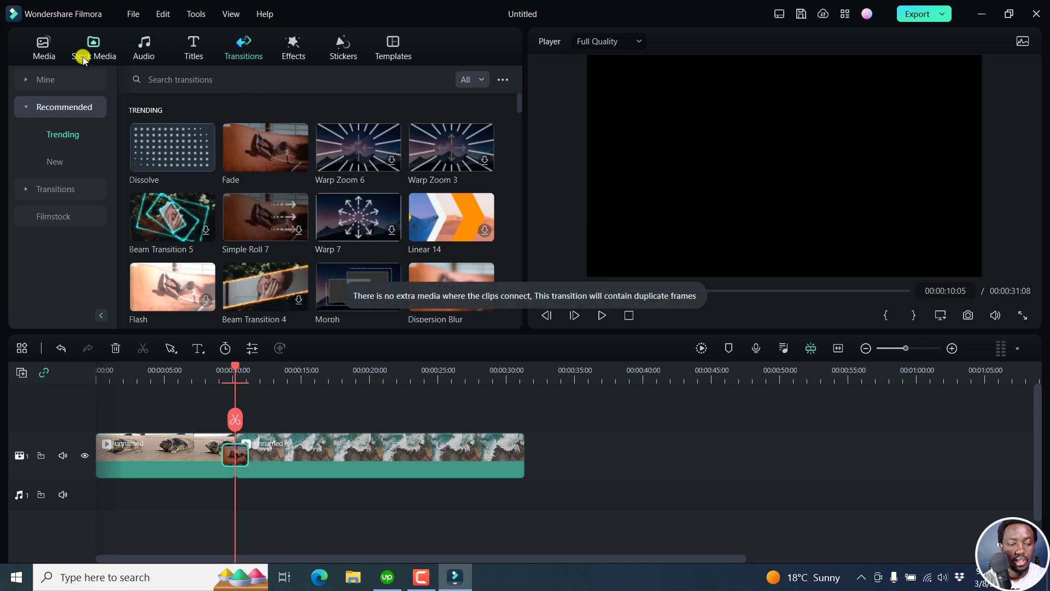
Step: Add the lake clip, then copy the Fade and paste it between the later clips
left_click(93, 47)
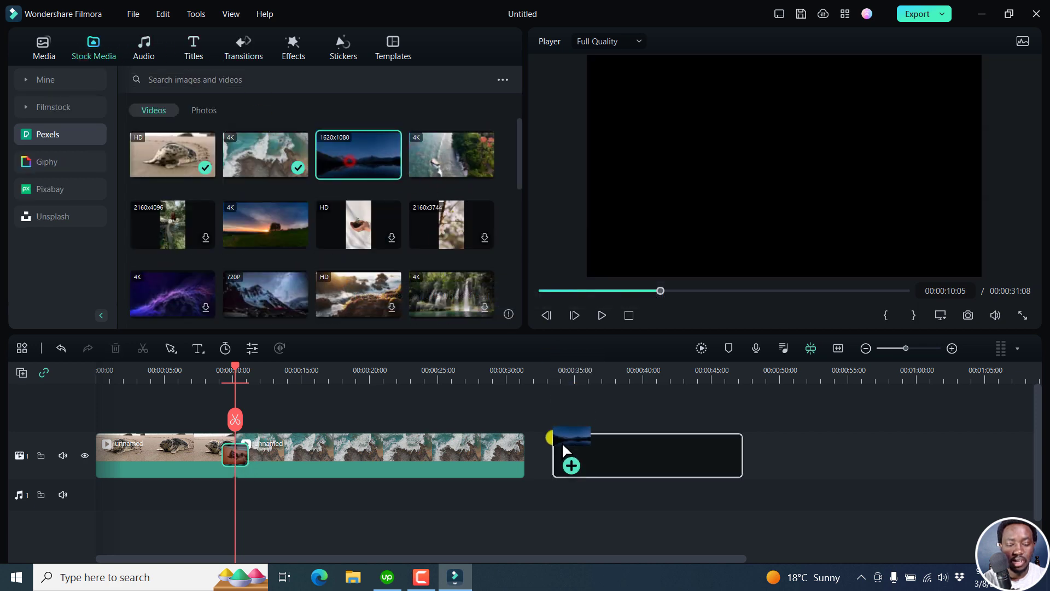
left_click_drag(451, 154, 619, 455)
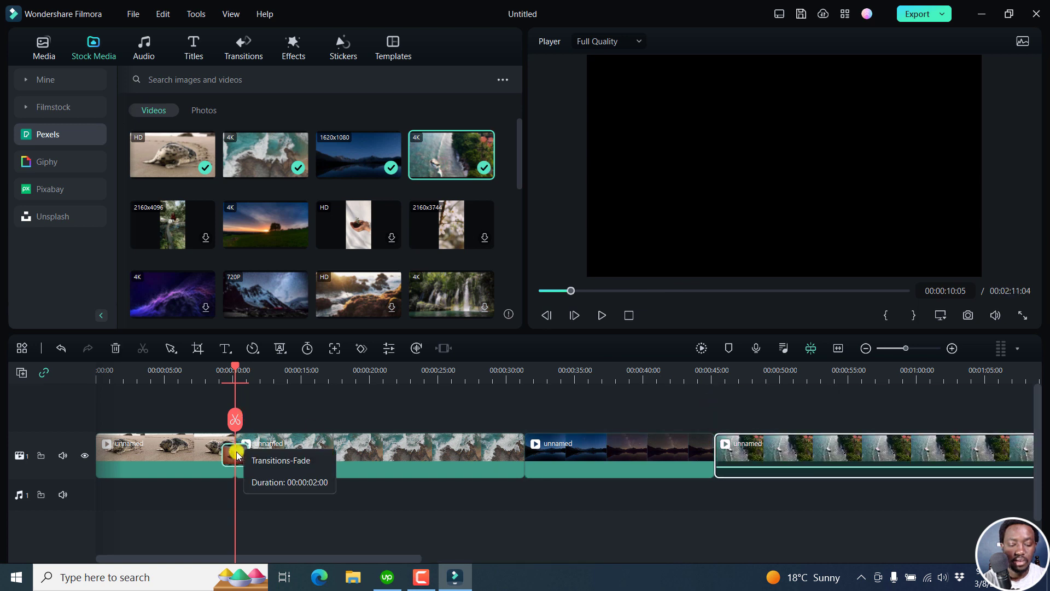
right_click(235, 455)
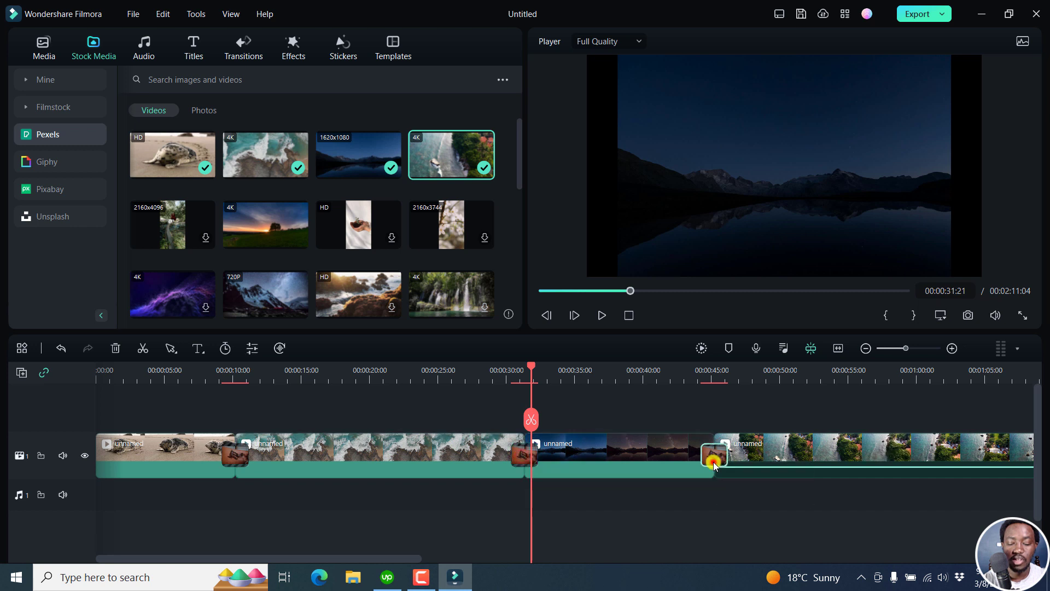
left_click(713, 458)
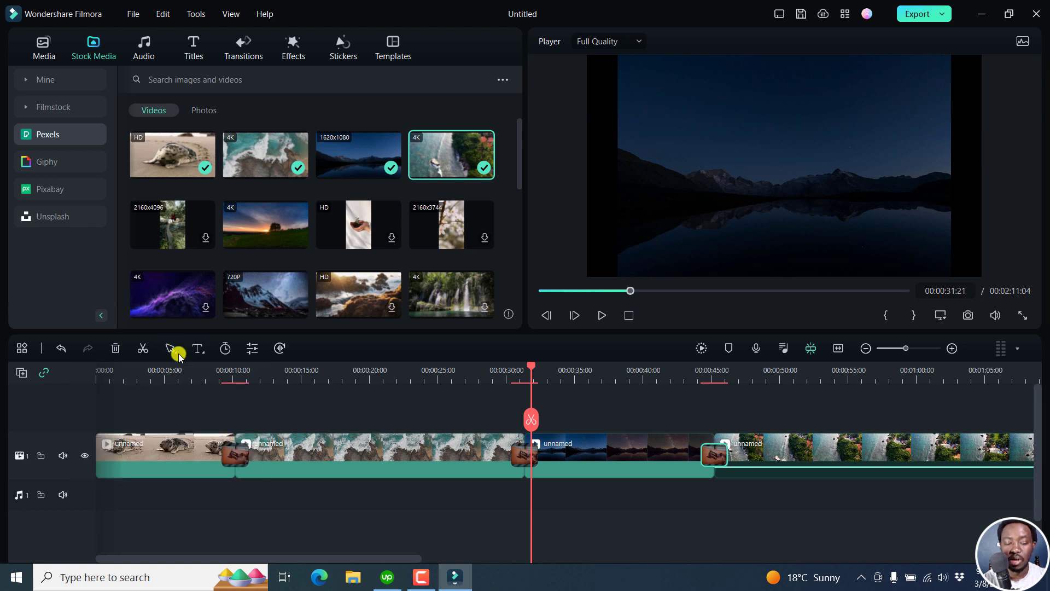
mouse_move(173, 351)
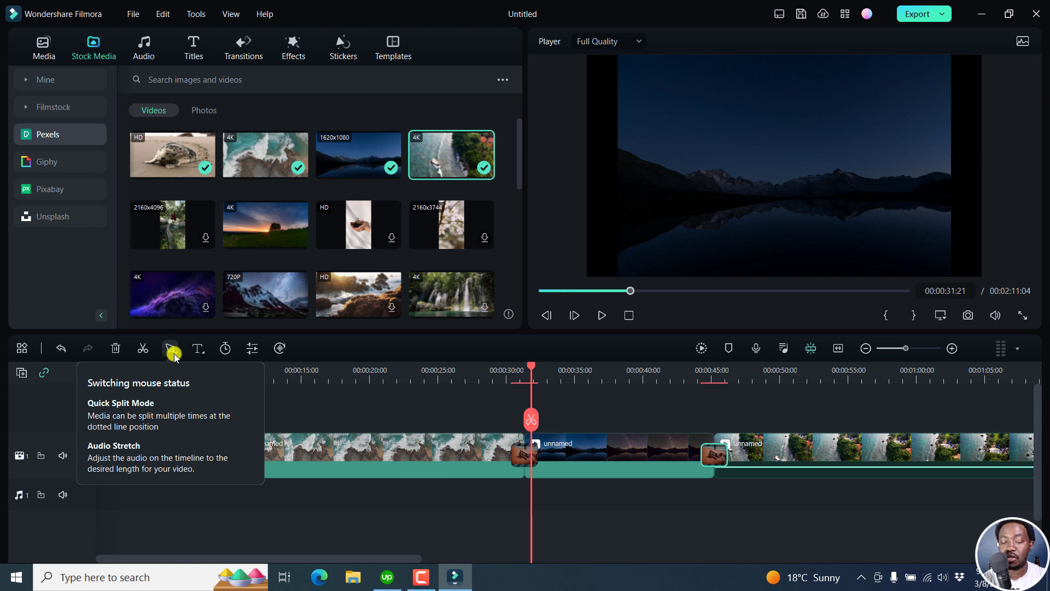
mouse_move(133, 417)
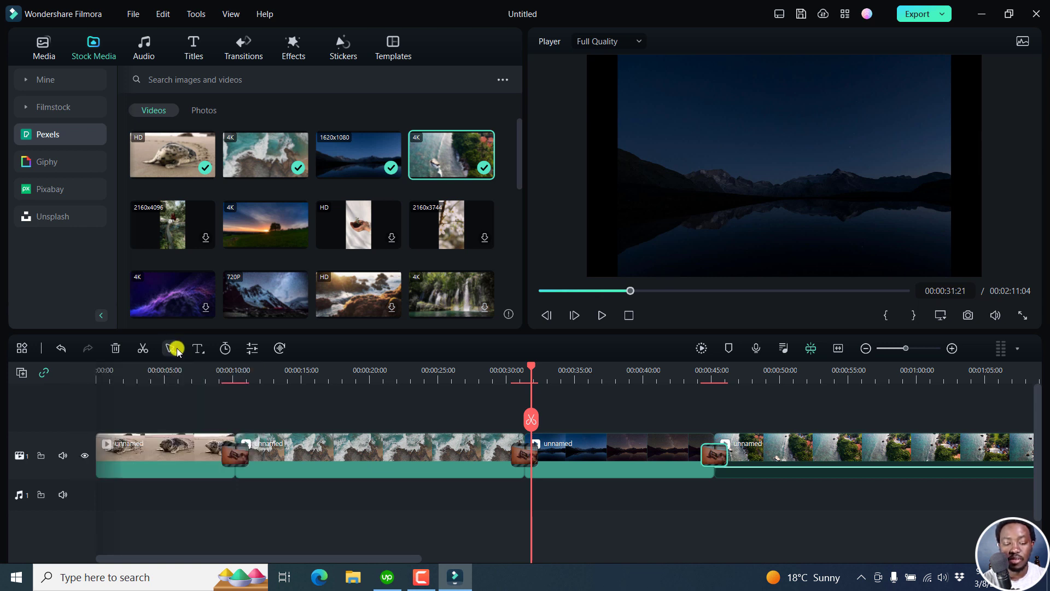
Step: Show the timeline mouse-mode menu offering Quick Split Mode
left_click(171, 348)
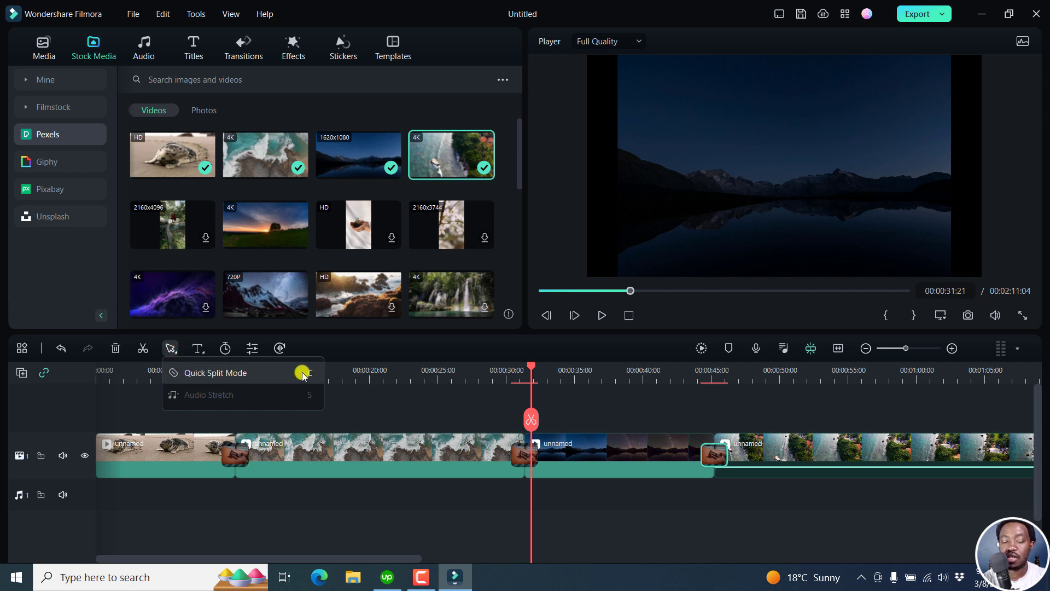
mouse_move(215, 395)
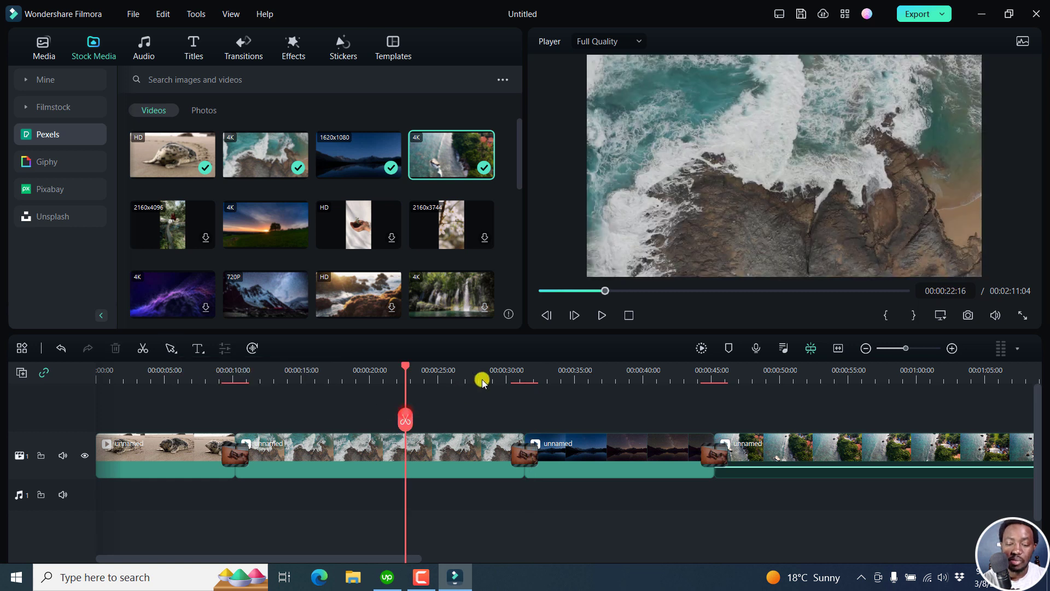
mouse_move(938, 49)
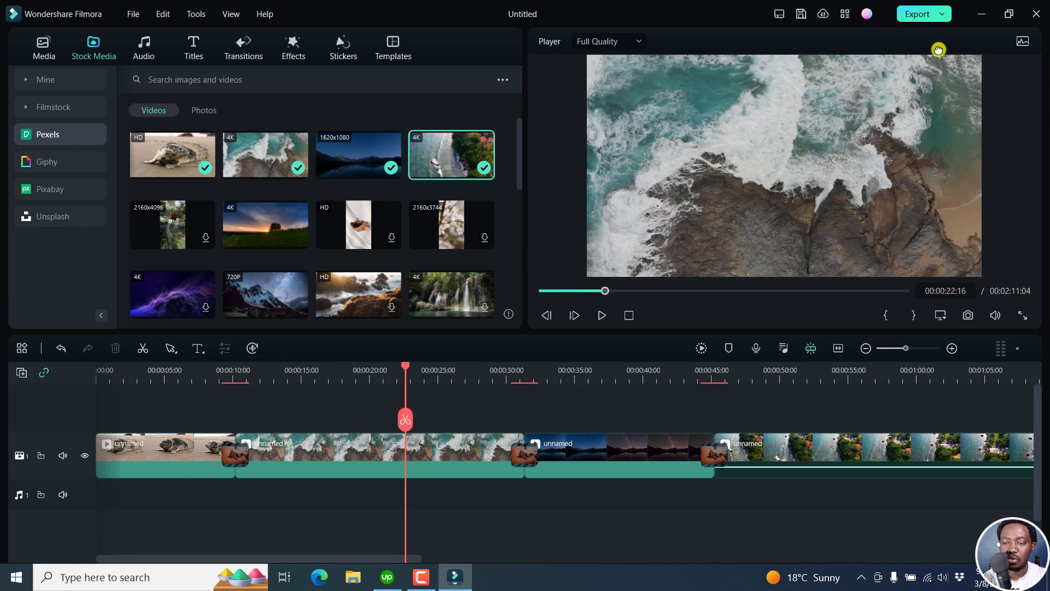
Step: Choose MP4 under Local export and go to the detailed encoding settings
left_click(917, 13)
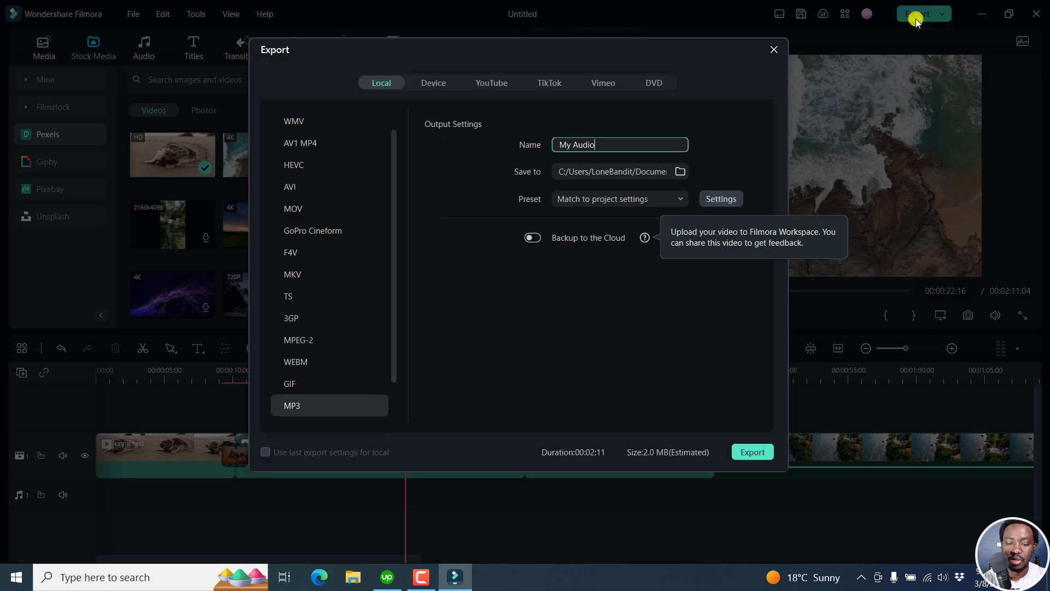
mouse_move(650, 215)
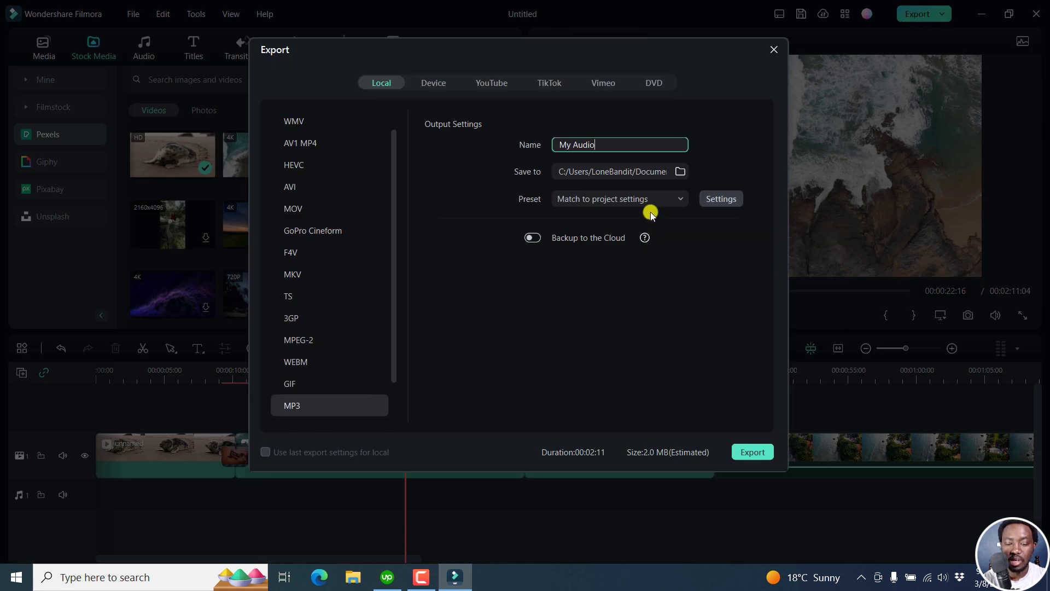
mouse_move(549, 124)
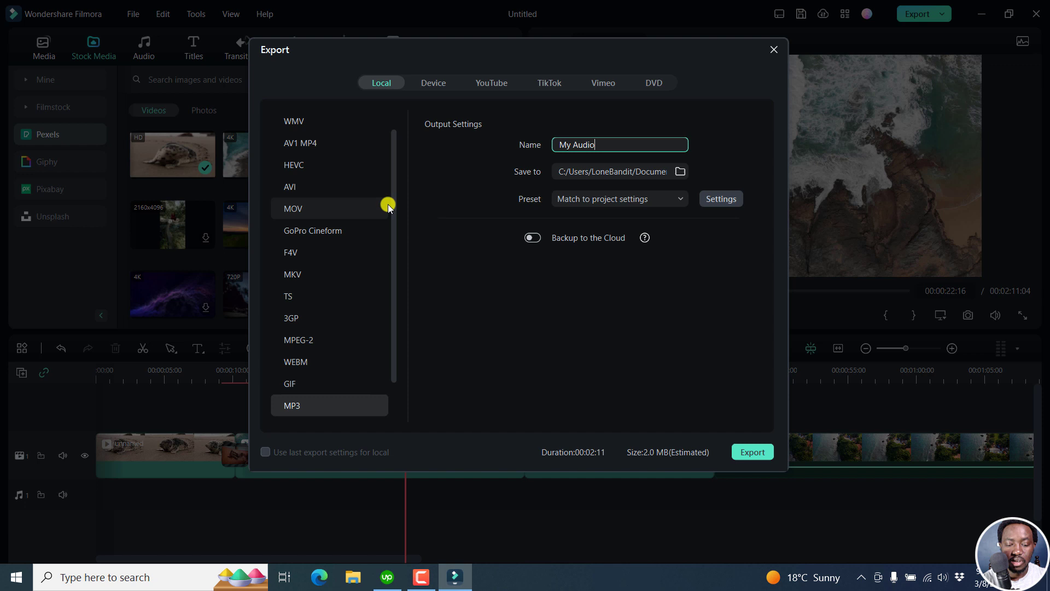
left_click(292, 121)
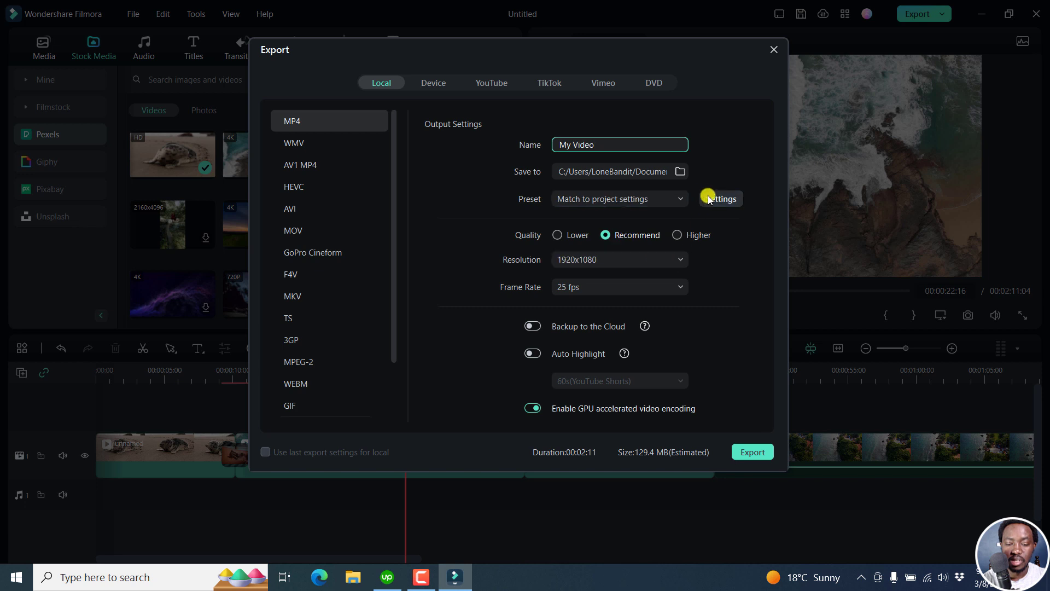
left_click(722, 199)
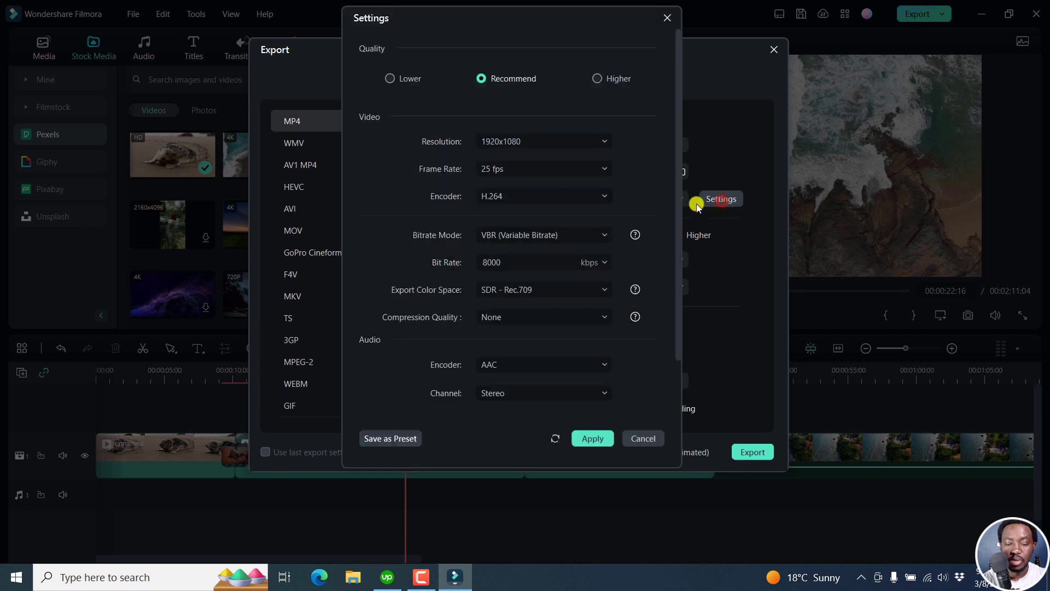
mouse_move(627, 216)
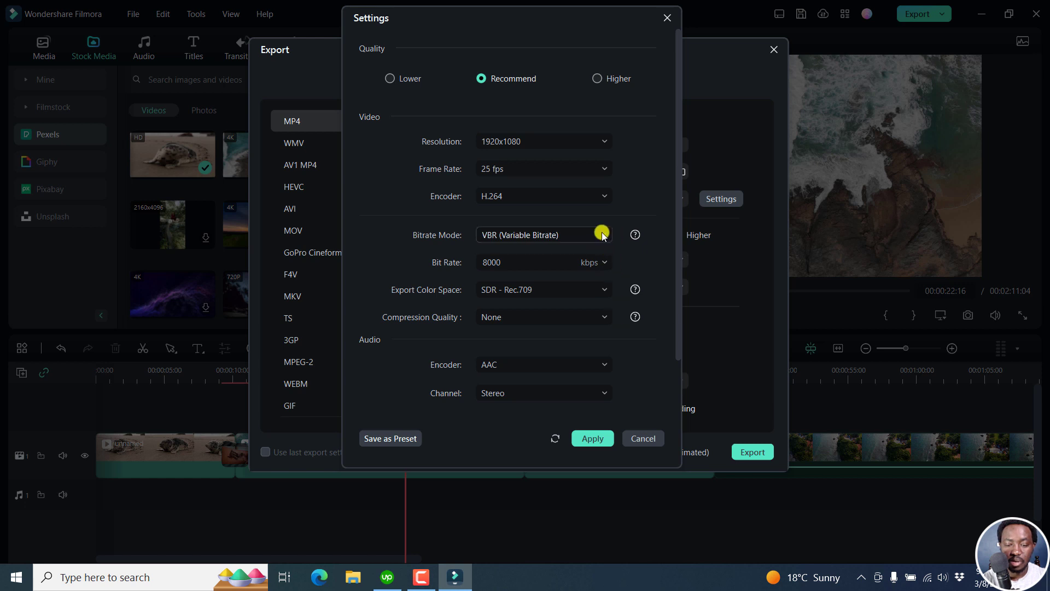
Step: Set Bitrate Mode to CBR, apply it, and start the export
left_click(543, 234)
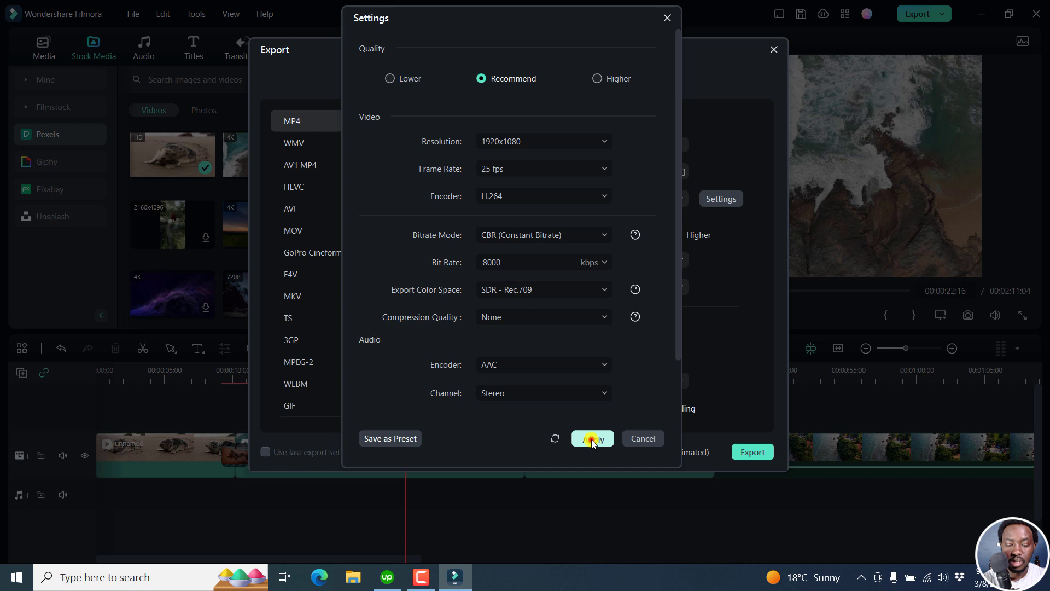
left_click(592, 437)
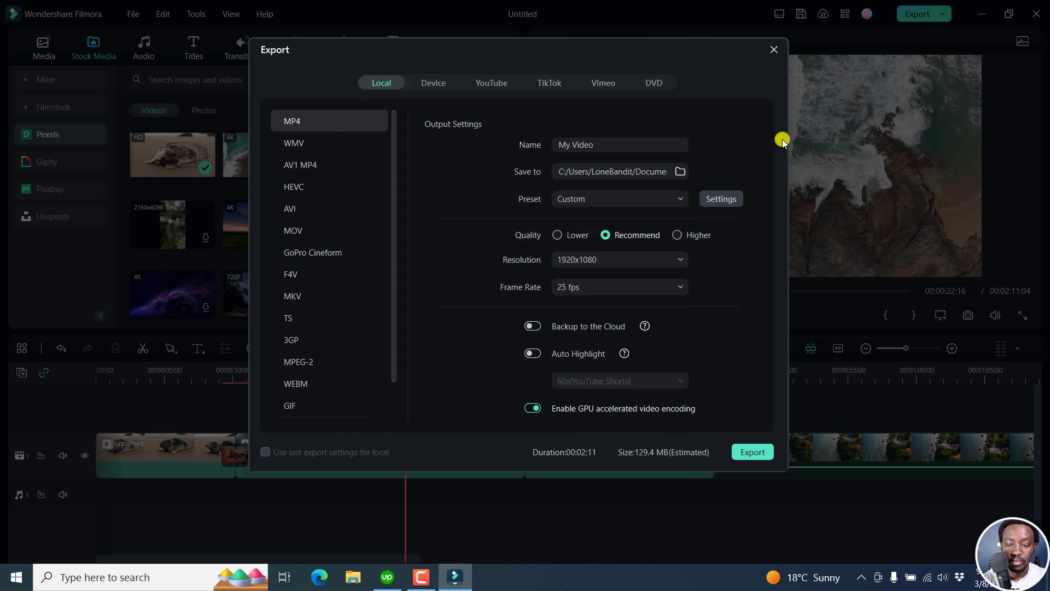
mouse_move(637, 451)
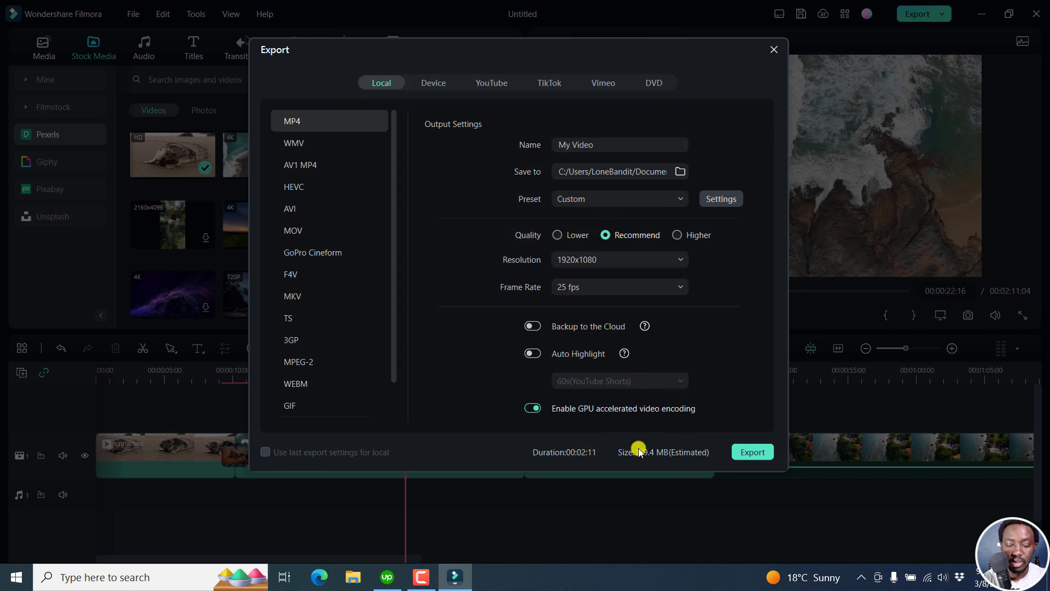
left_click(753, 452)
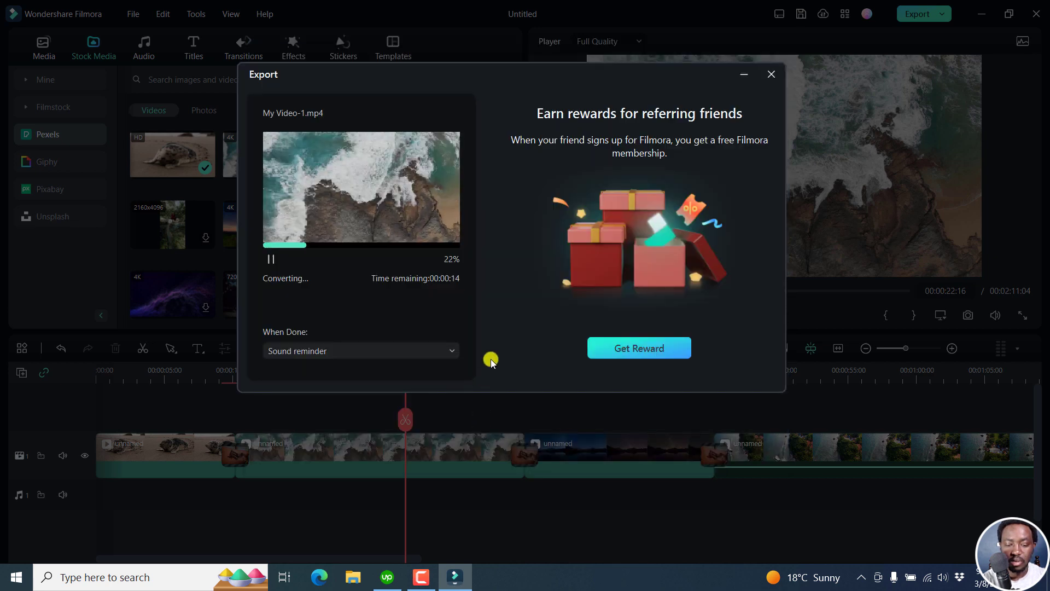
mouse_move(511, 160)
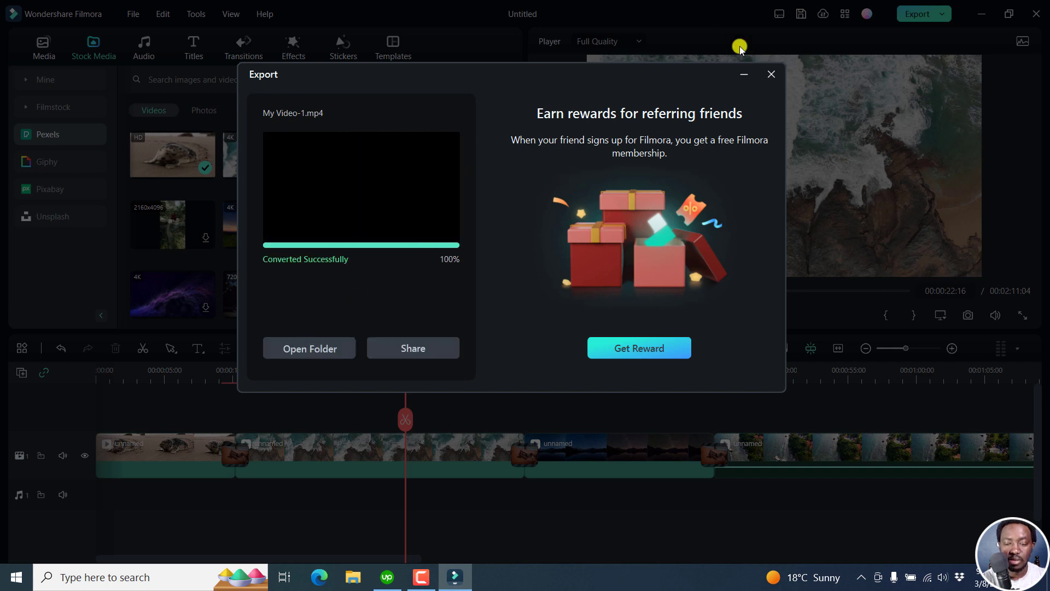
Step: Close the export window once My Video-1.mp4 shows Converted Successfully
left_click(771, 73)
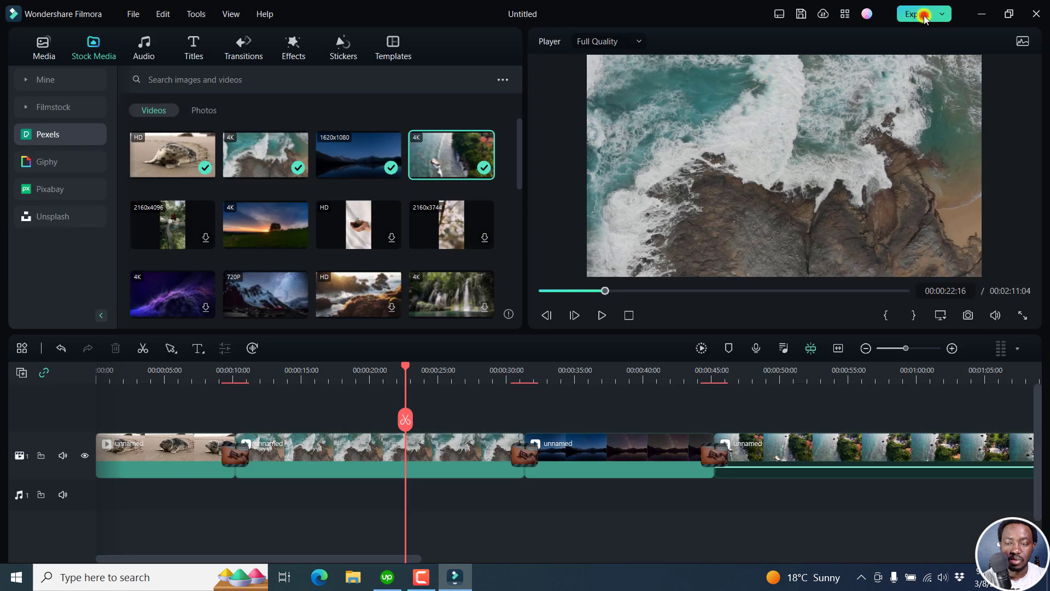
Step: Enable Use last export settings for local exports, then close the export window
left_click(914, 13)
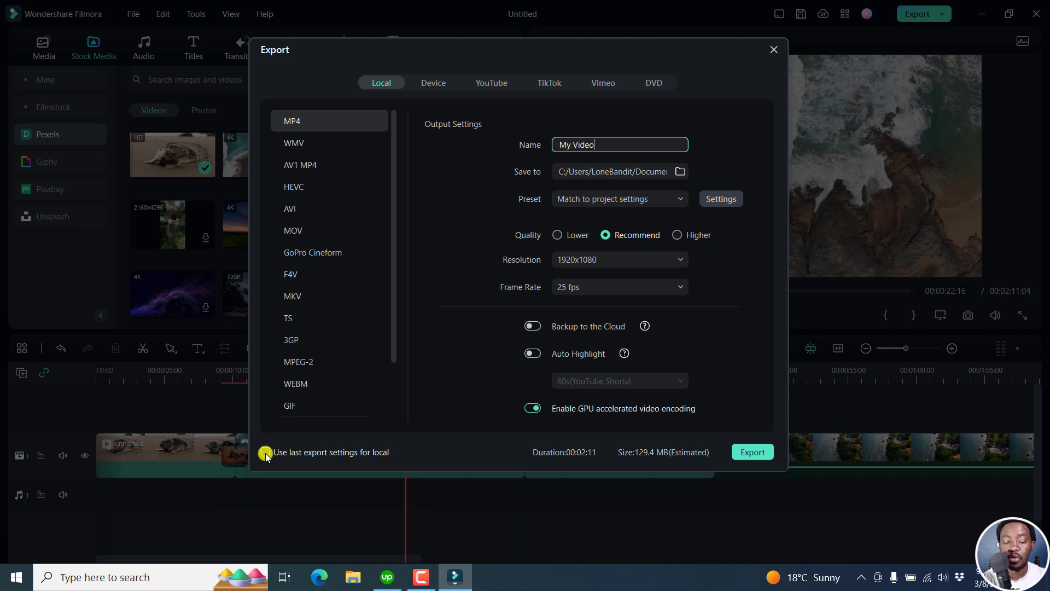
left_click(264, 452)
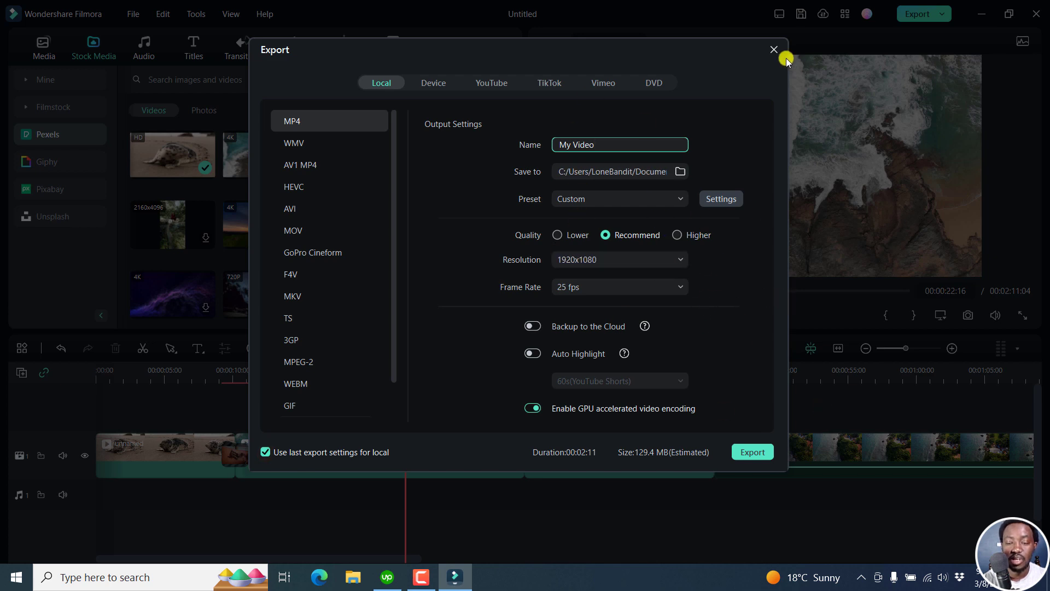
left_click(773, 49)
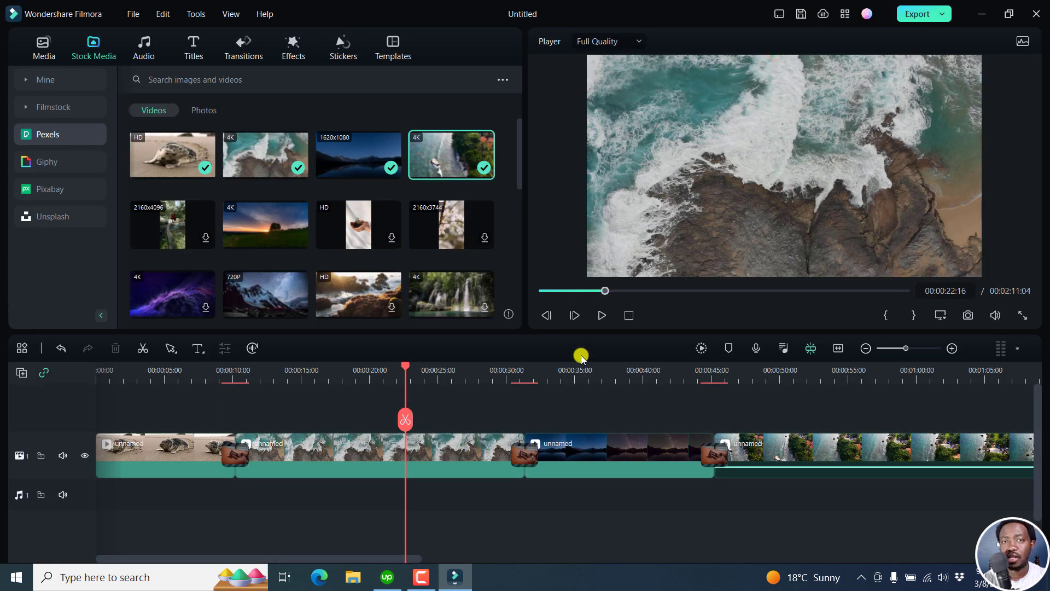
mouse_move(449, 400)
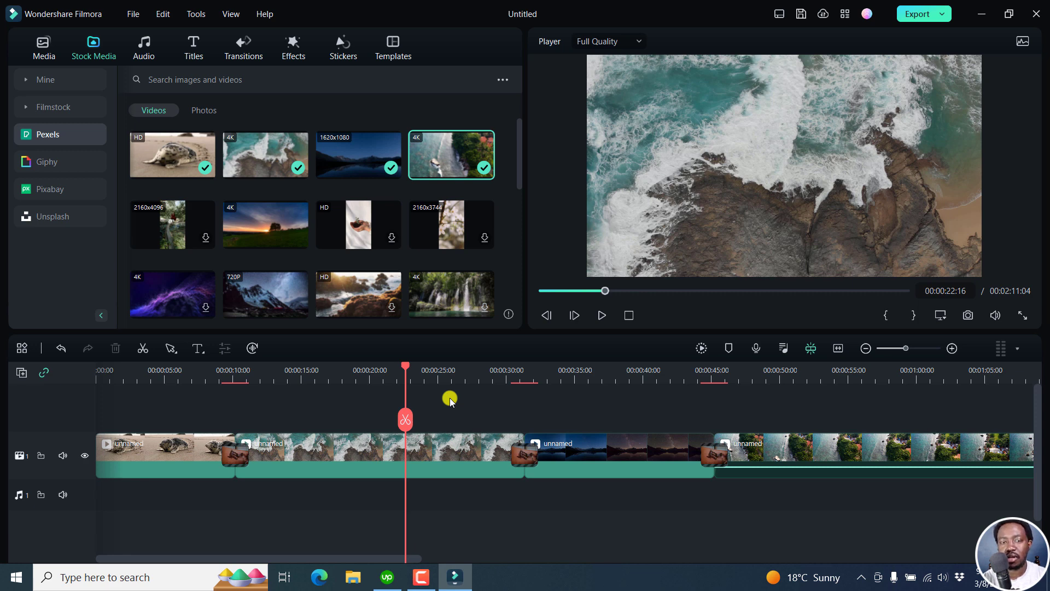
left_click(265, 13)
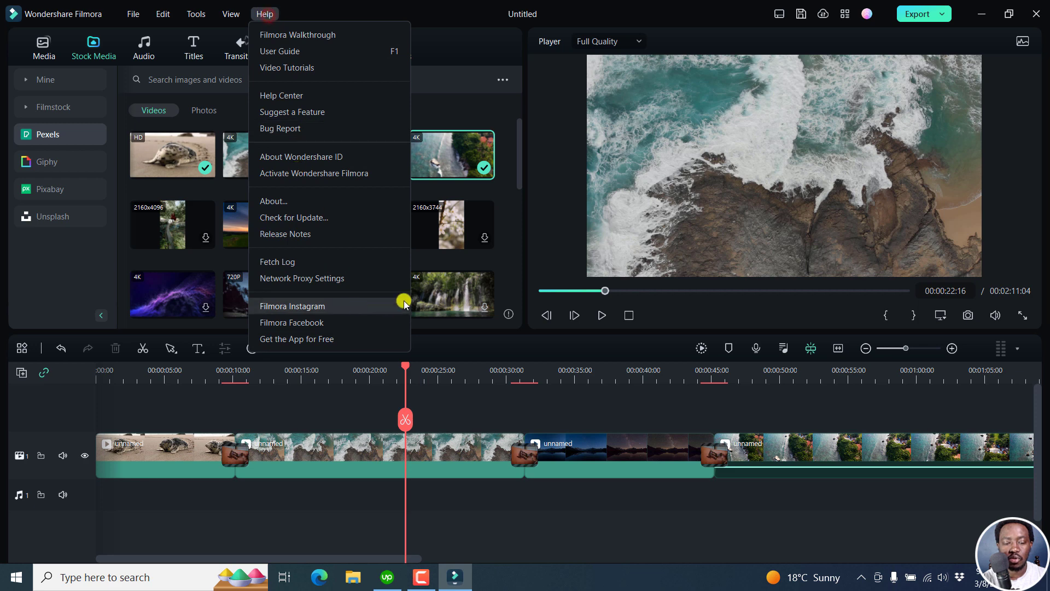
left_click(273, 202)
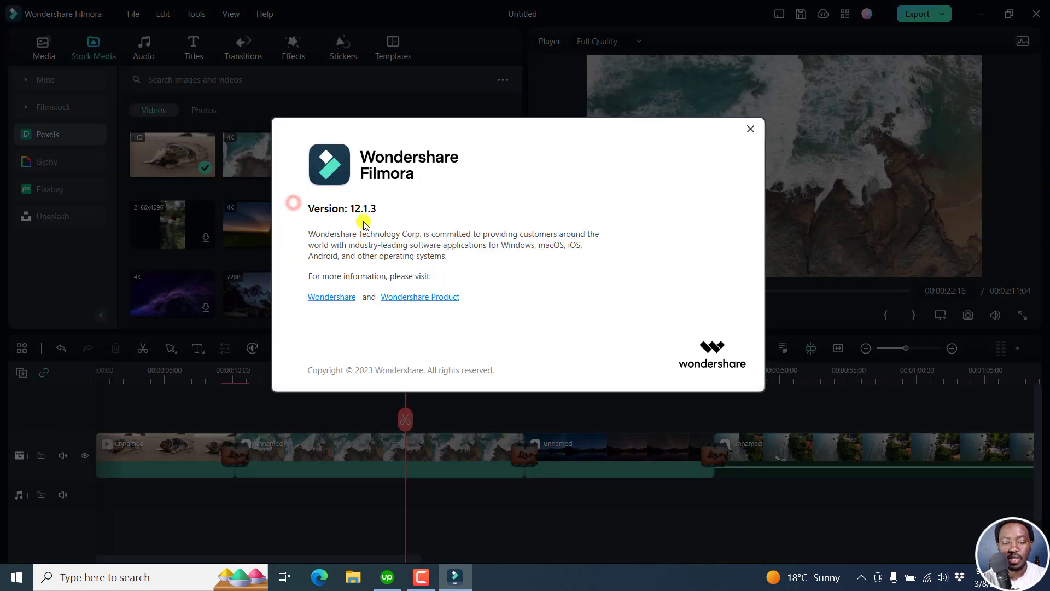
left_click(750, 128)
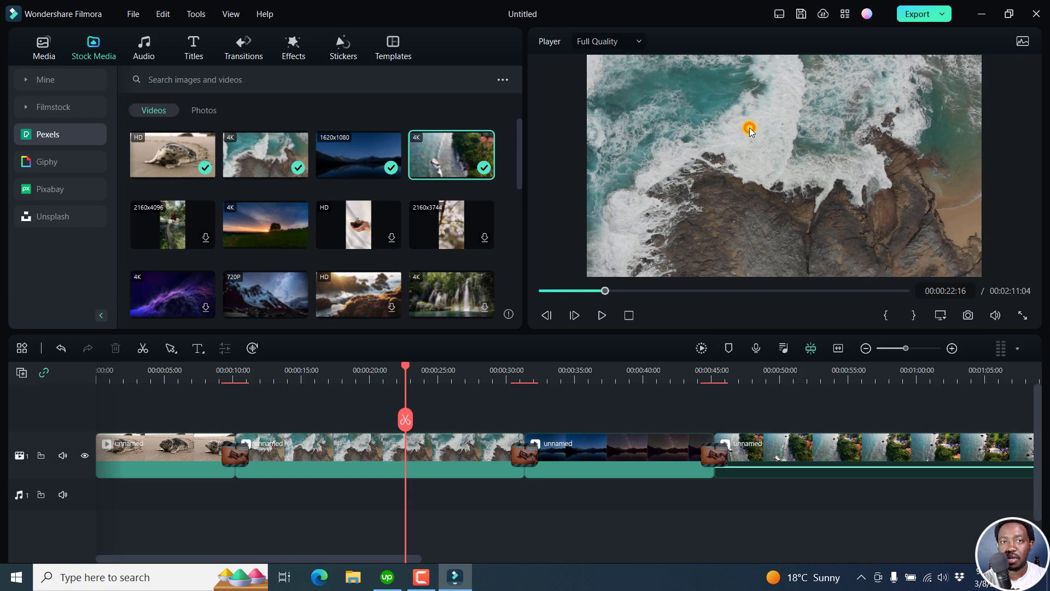